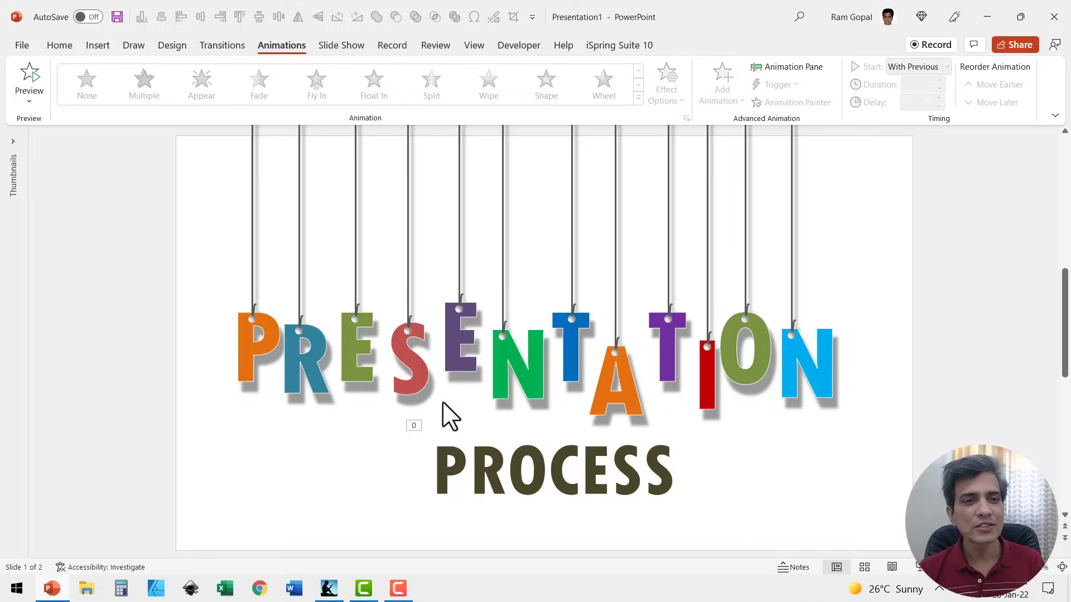
{"action": "mouse_move", "coordinate": [281, 319]}
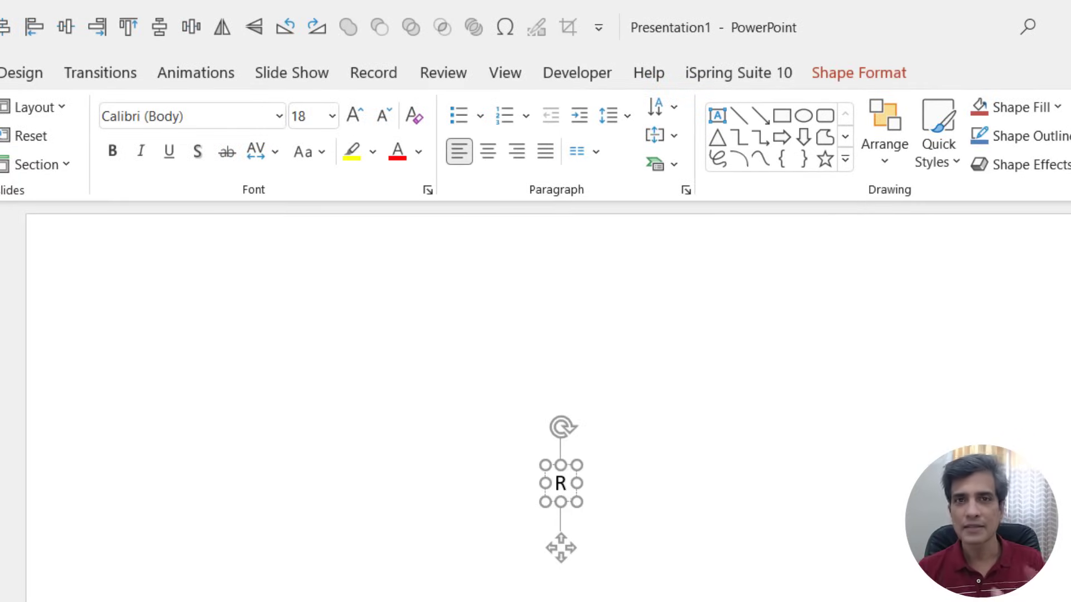
{"action": "mouse_move", "coordinate": [307, 353]}
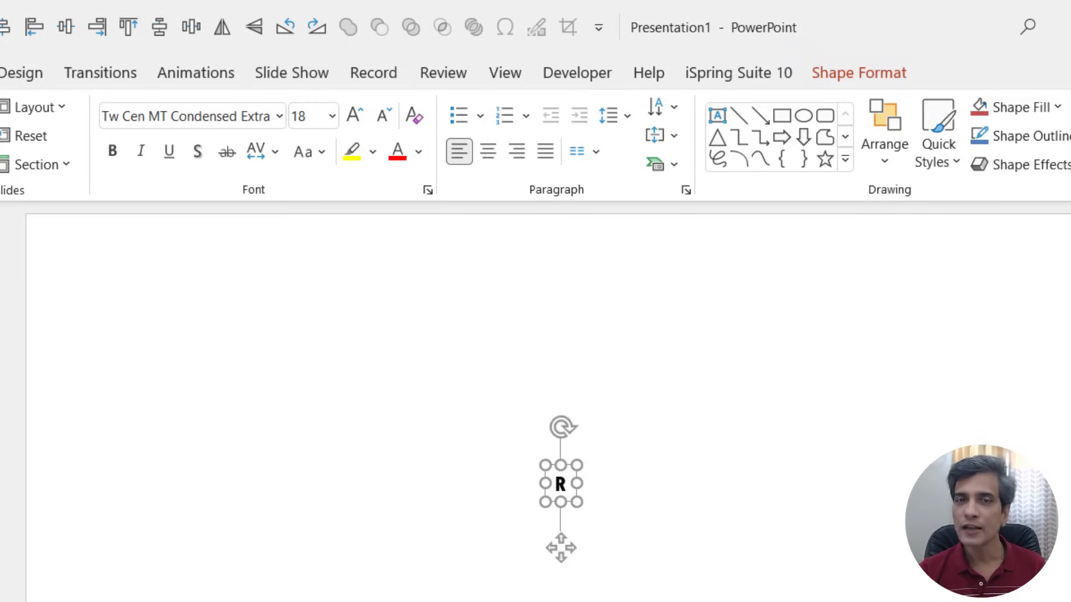
{"action": "mouse_move", "coordinate": [578, 468]}
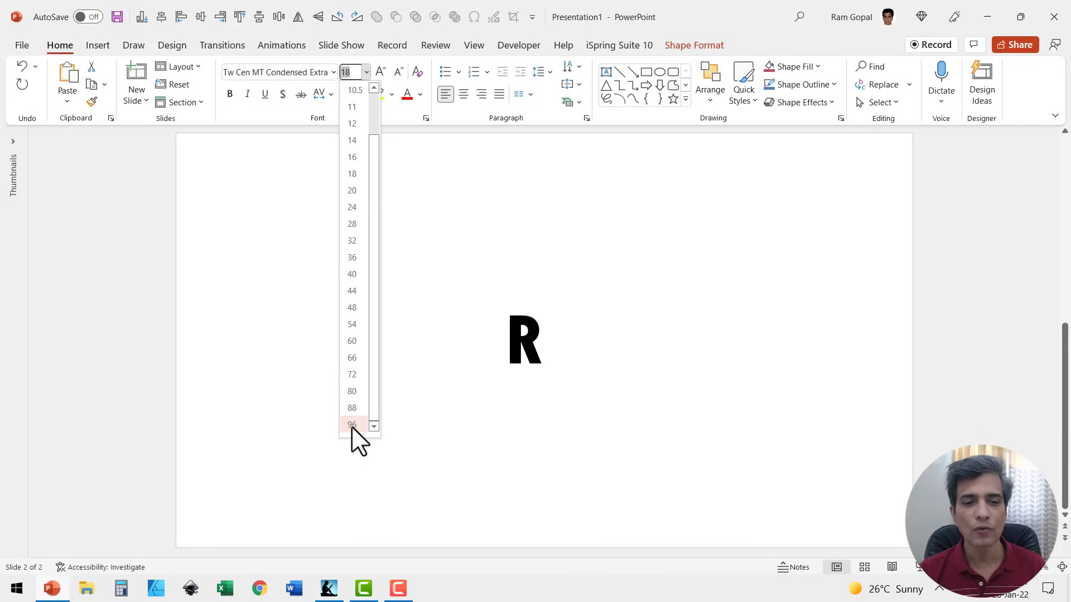
- Enlarge the R to 166 pt and move it toward the slide's left side
{"action": "left_click", "coordinate": [352, 425]}
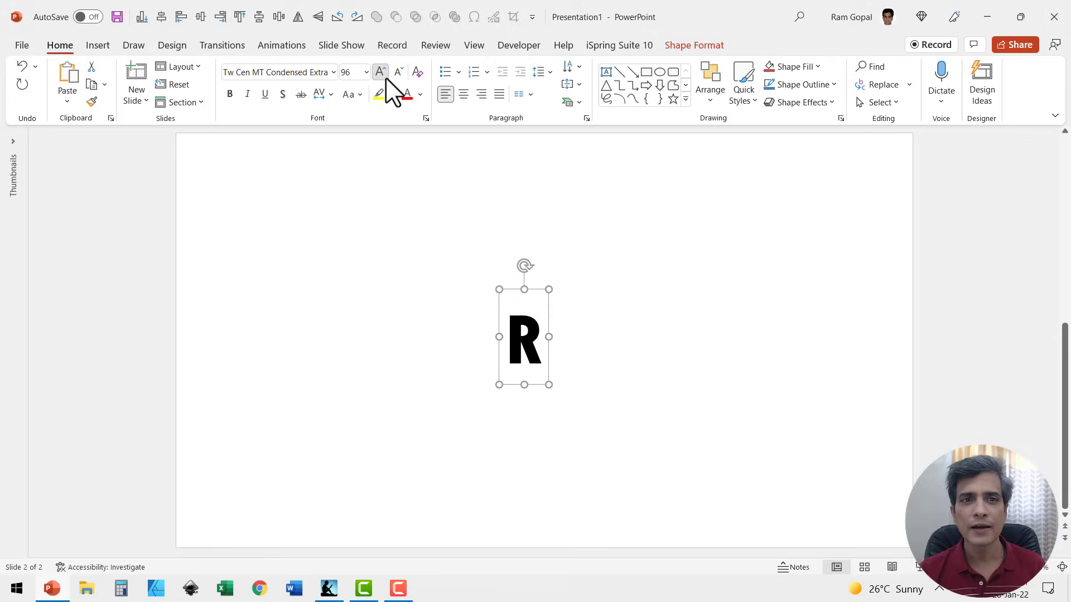
{"action": "left_click", "coordinate": [380, 71]}
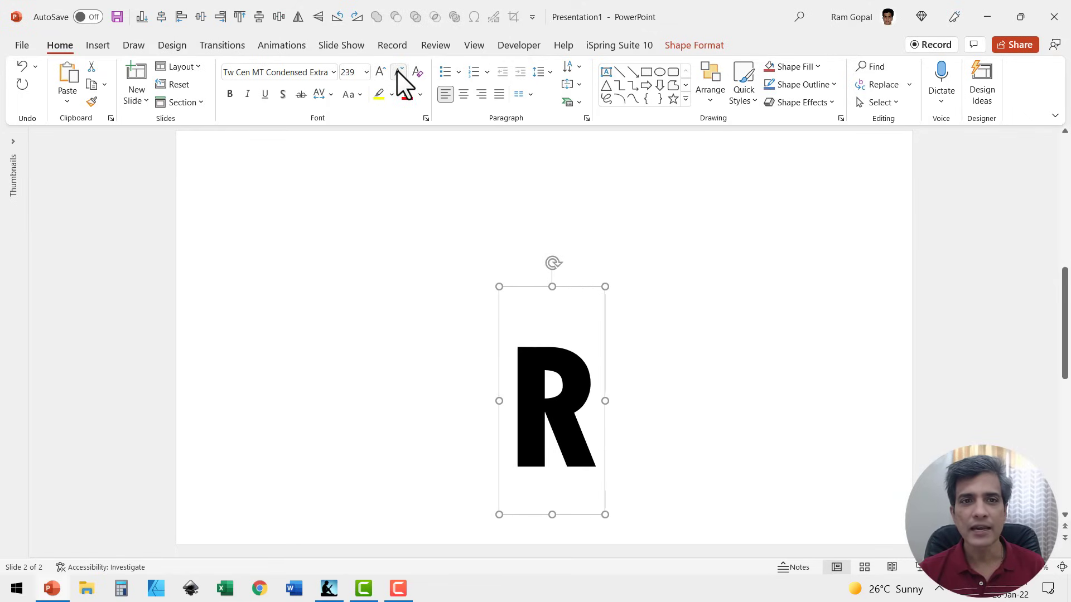
{"action": "left_click", "coordinate": [397, 71]}
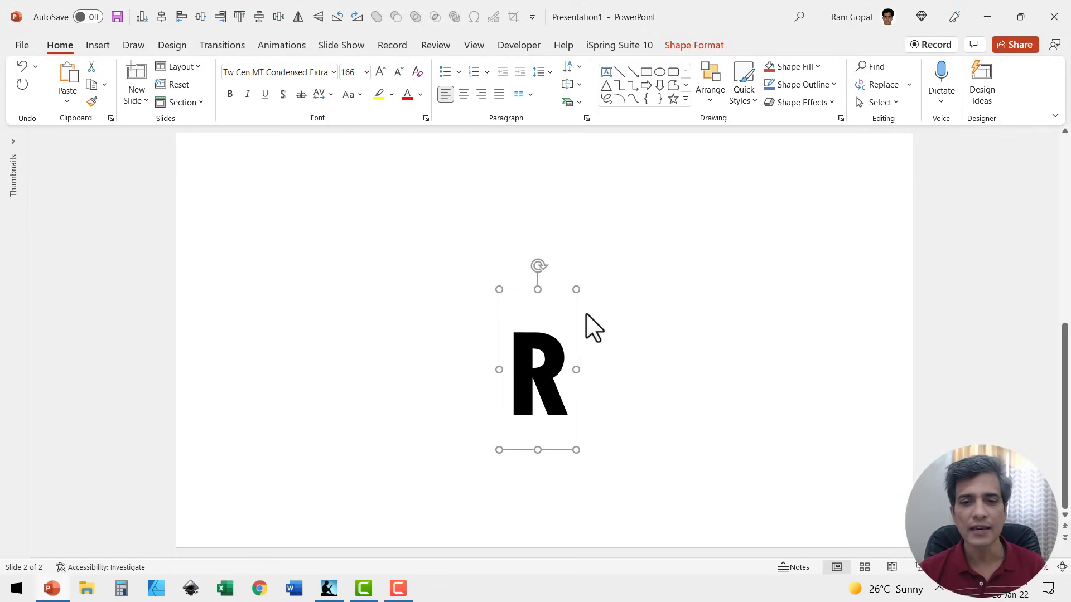
{"action": "left_click_drag", "start_coordinate": [537, 370], "coordinate": [283, 362]}
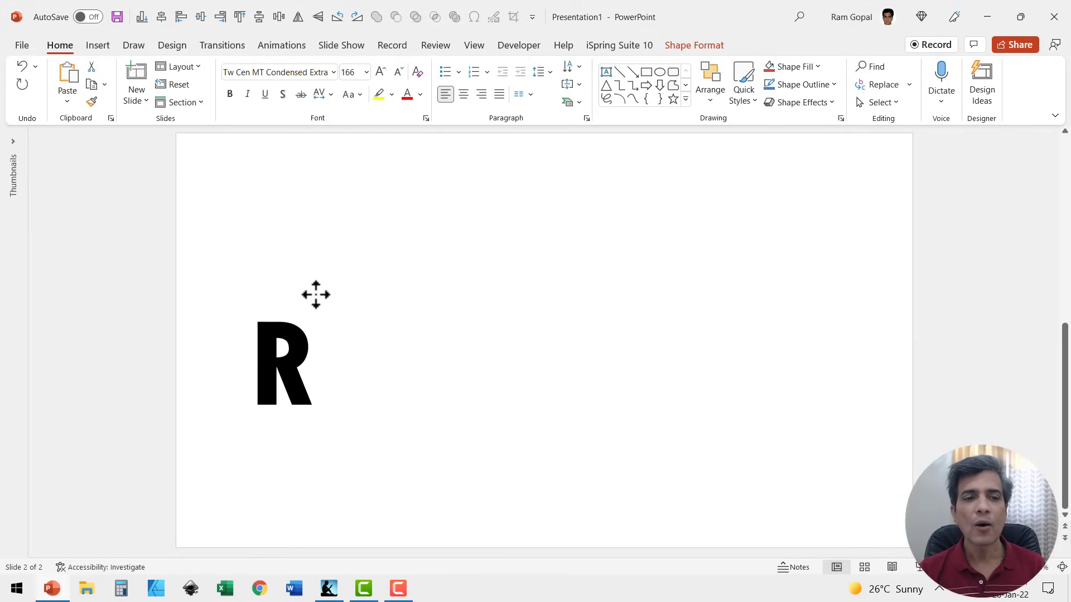
- Fill the letter R with light blue via Shape Format's Text Fill
{"action": "left_click", "coordinate": [283, 368]}
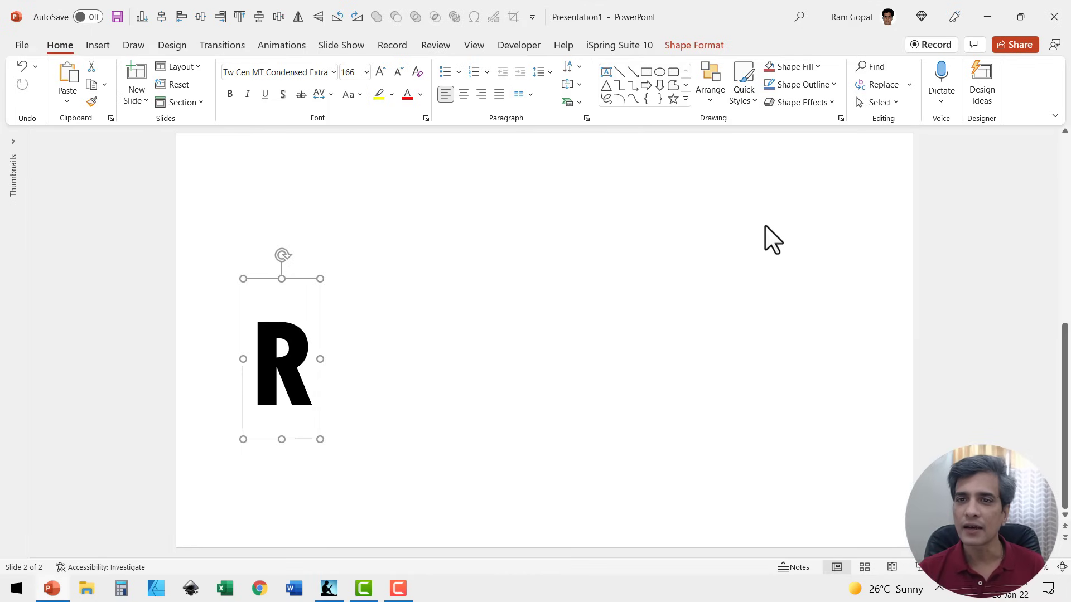
{"action": "left_click", "coordinate": [694, 44]}
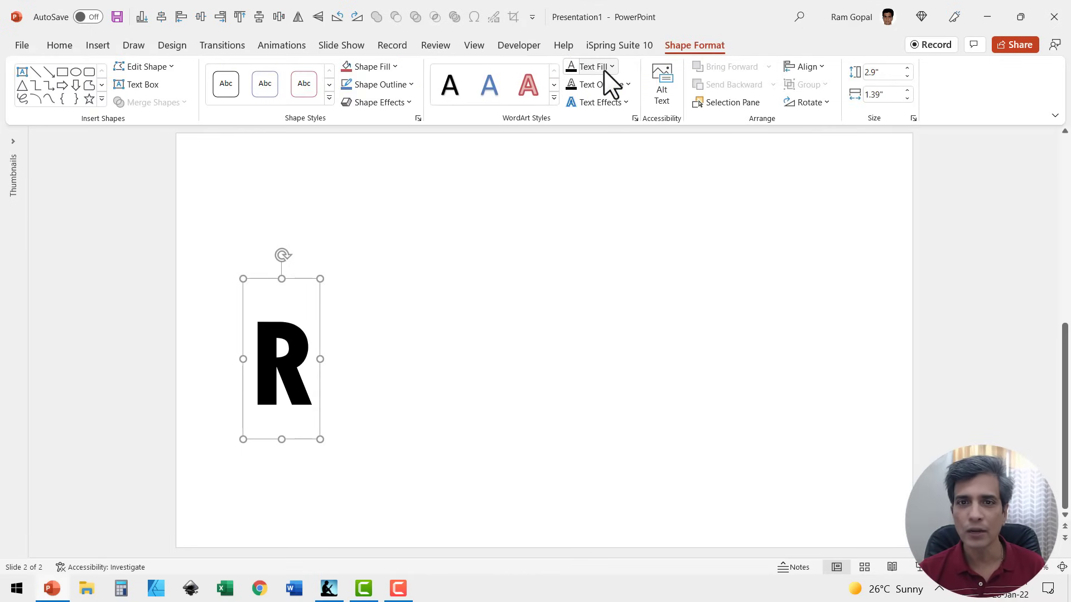
{"action": "left_click", "coordinate": [611, 67]}
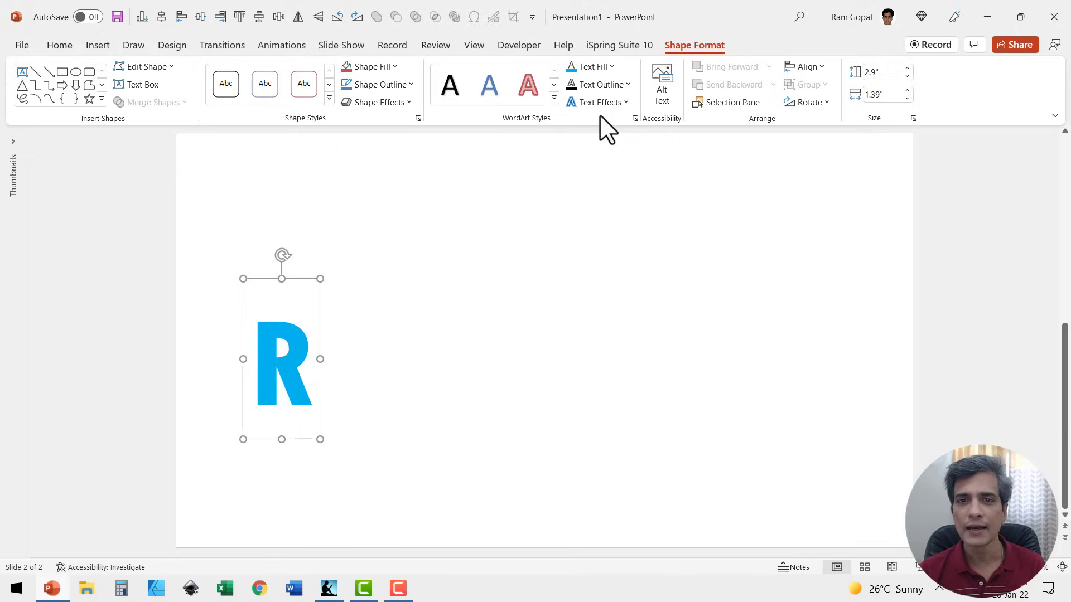
{"action": "left_click", "coordinate": [627, 85]}
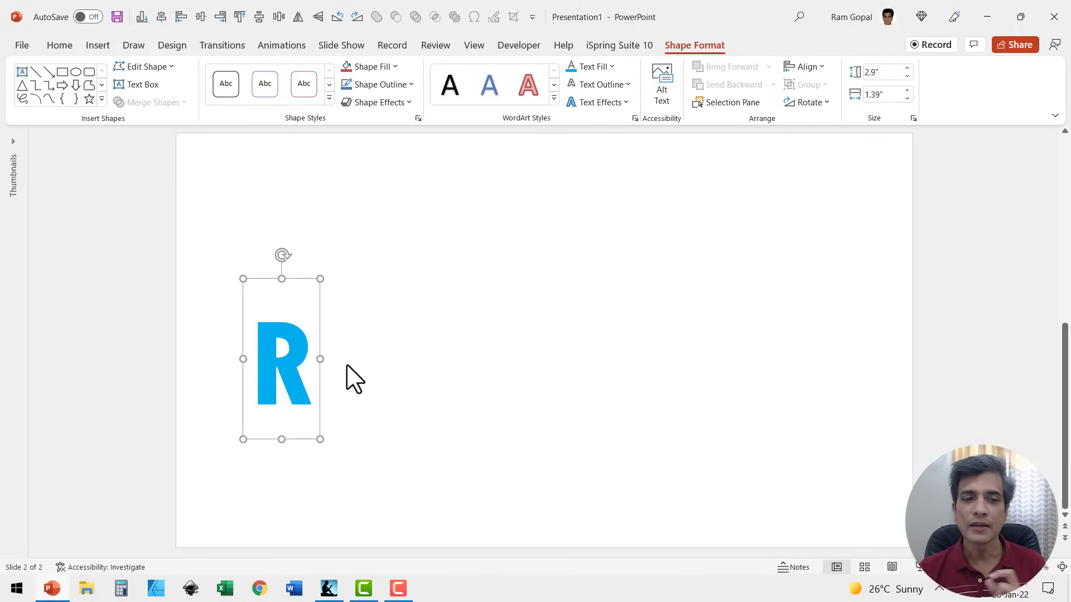
{"action": "mouse_move", "coordinate": [330, 364]}
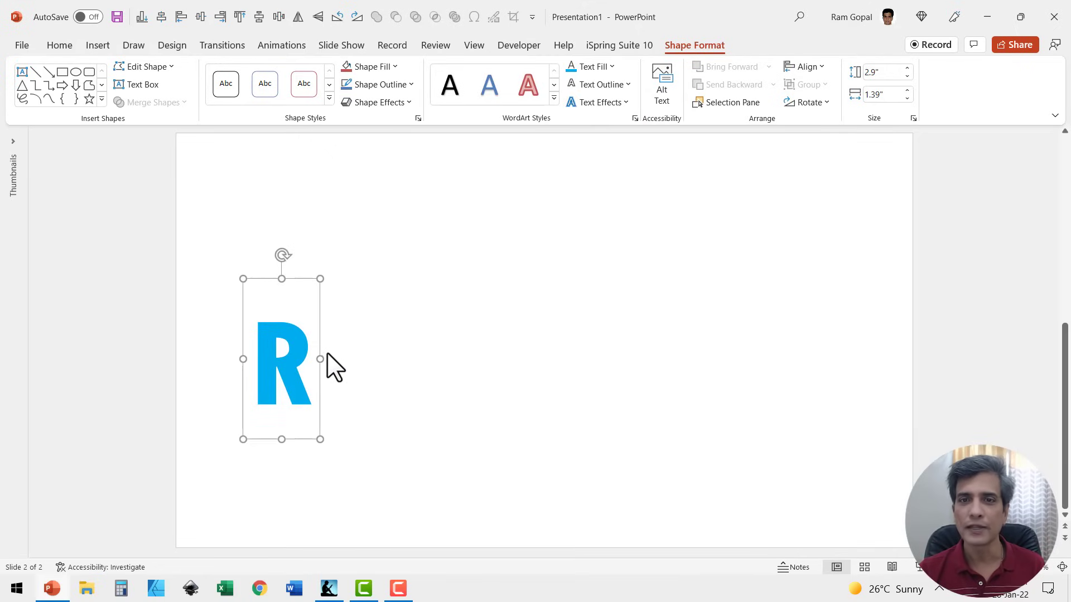
{"action": "mouse_move", "coordinate": [335, 365]}
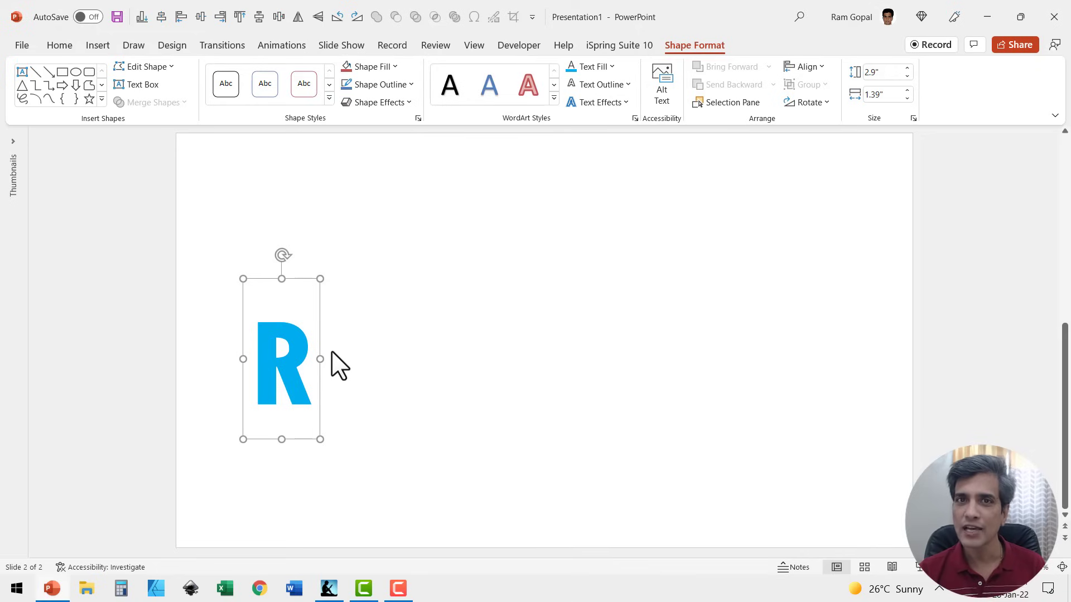
- Give the R an outer shadow and raise its size to 107% in Shadow Options
{"action": "left_click", "coordinate": [597, 101]}
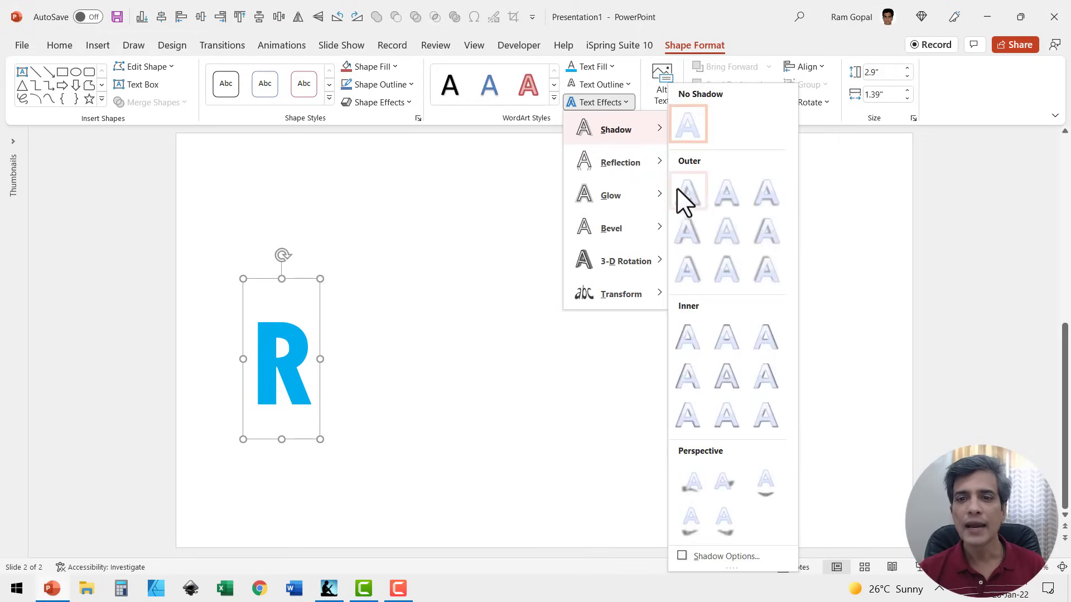
{"action": "left_click", "coordinate": [687, 192]}
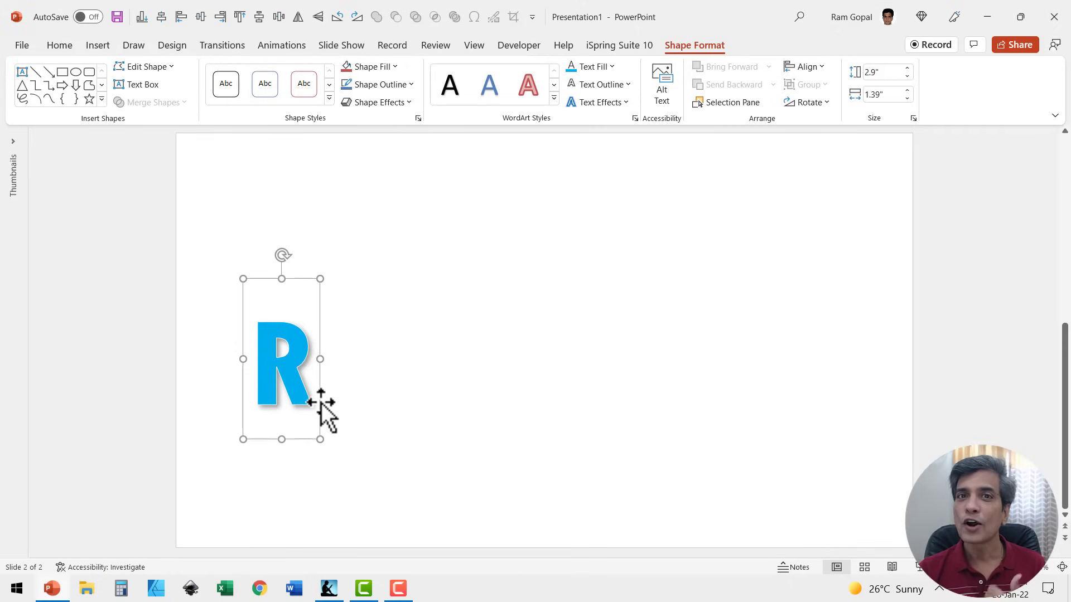
{"action": "left_click", "coordinate": [597, 102]}
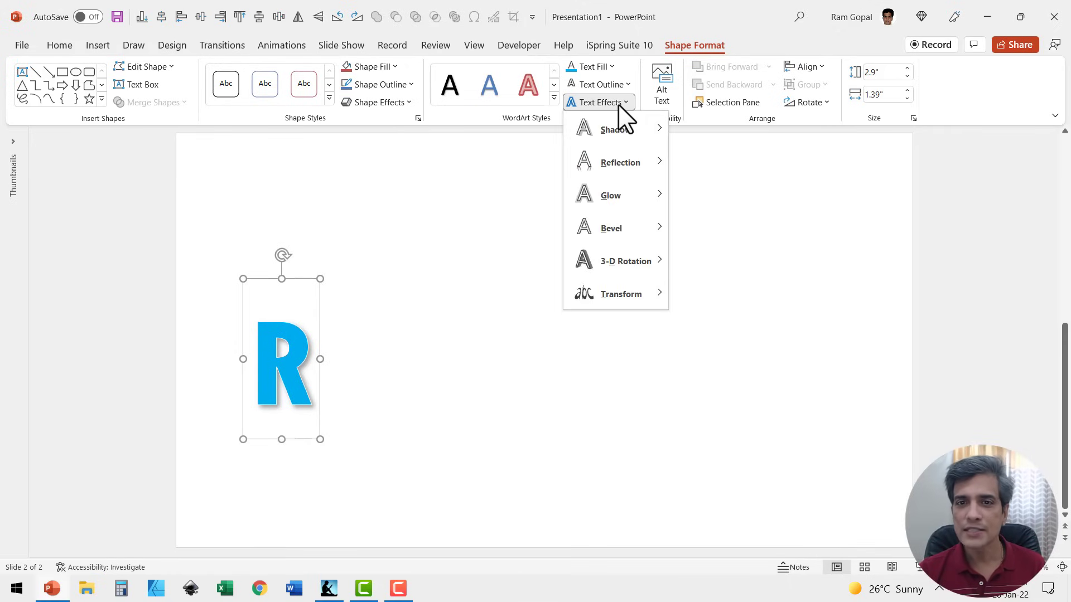
{"action": "left_click", "coordinate": [617, 129]}
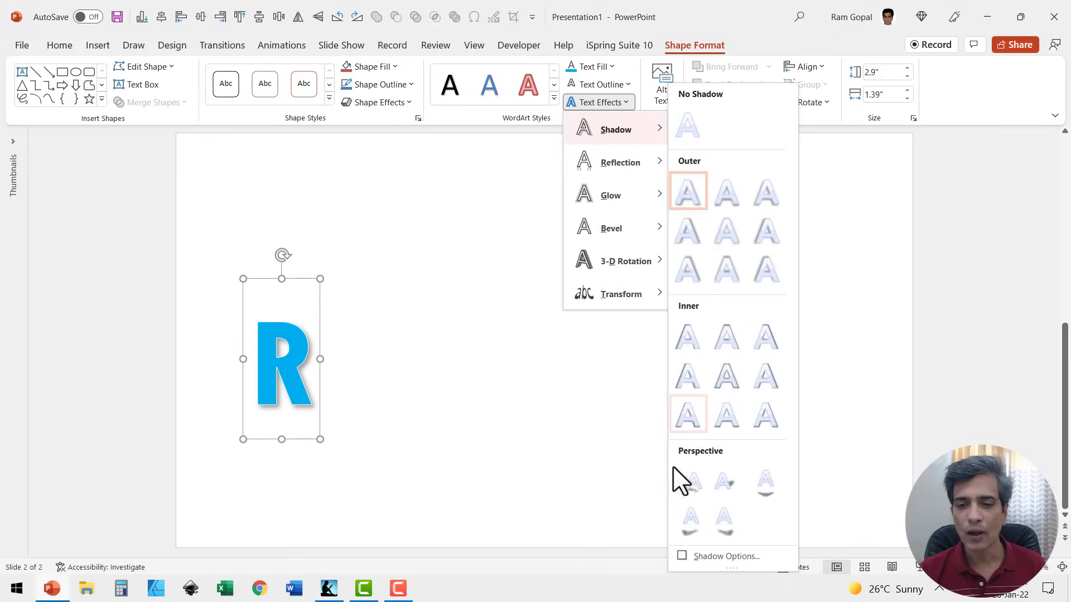
{"action": "left_click", "coordinate": [725, 556]}
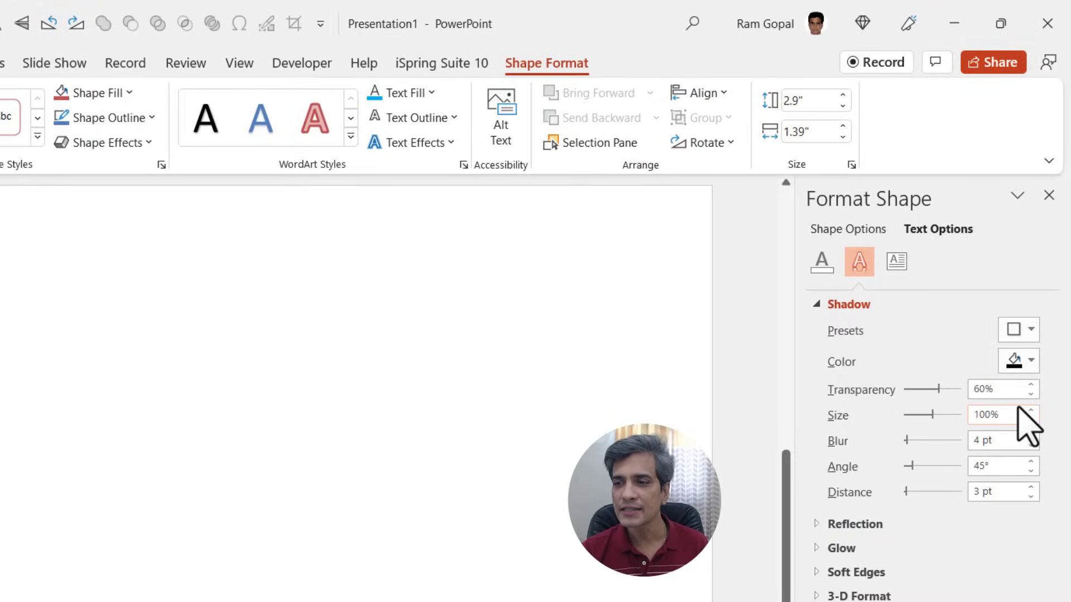
{"action": "left_click", "coordinate": [1033, 411]}
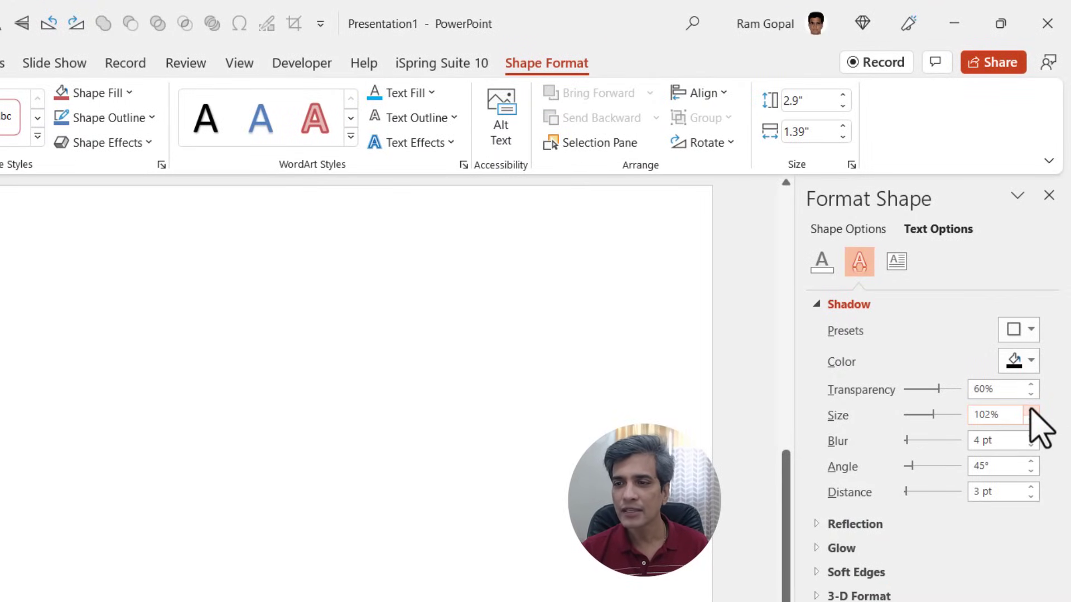
{"action": "left_click", "coordinate": [1028, 424]}
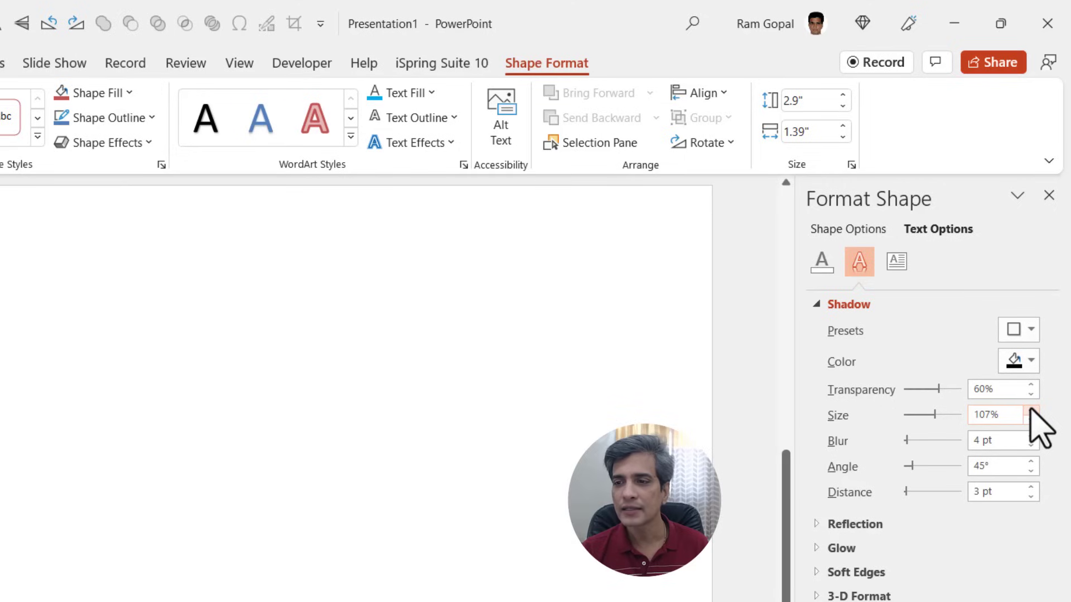
{"action": "mouse_move", "coordinate": [881, 509]}
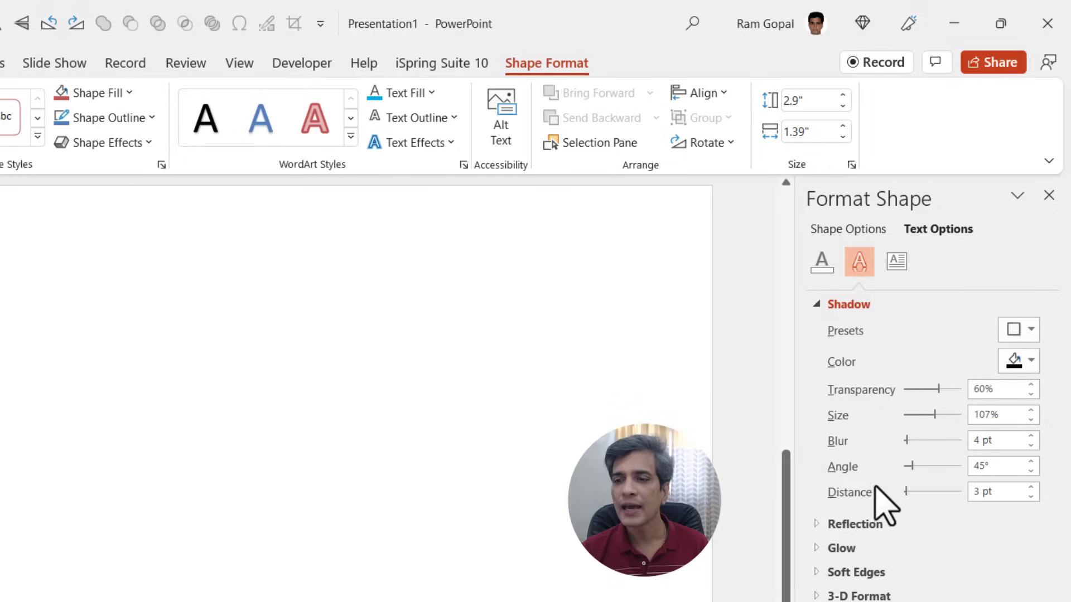
{"action": "mouse_move", "coordinate": [1038, 513]}
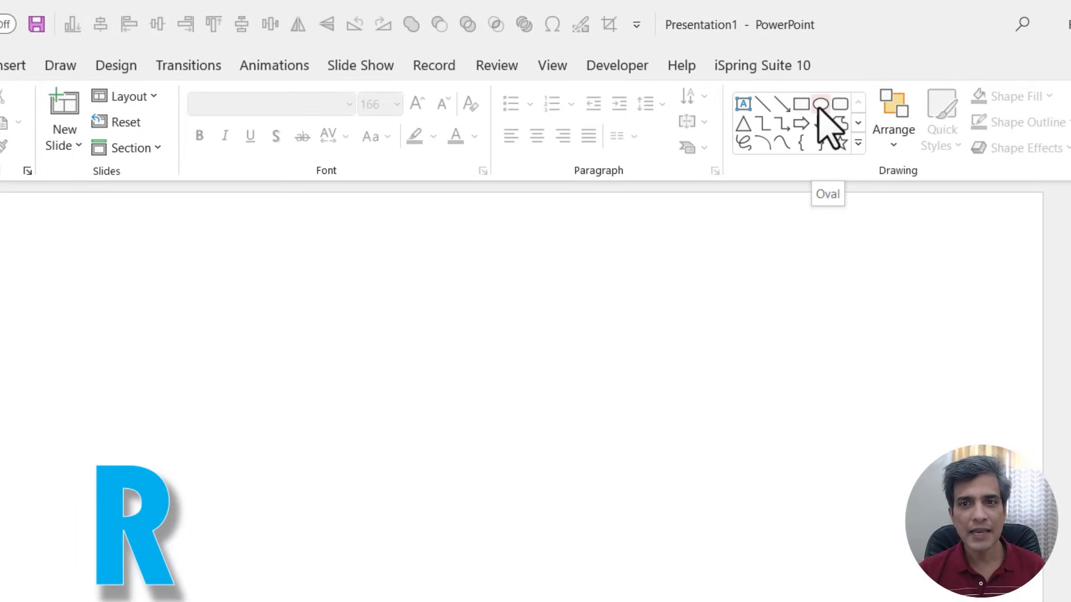
- Draw a small circle with an inner shadow and place it as a hole at the top of the R
{"action": "left_click", "coordinate": [823, 105]}
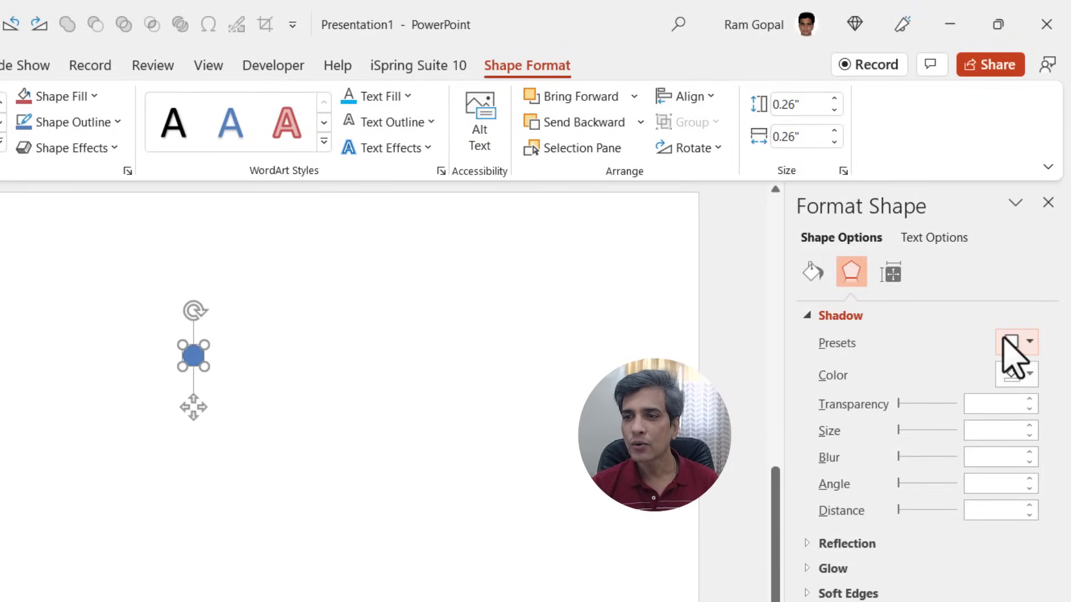
{"action": "left_click", "coordinate": [1029, 344]}
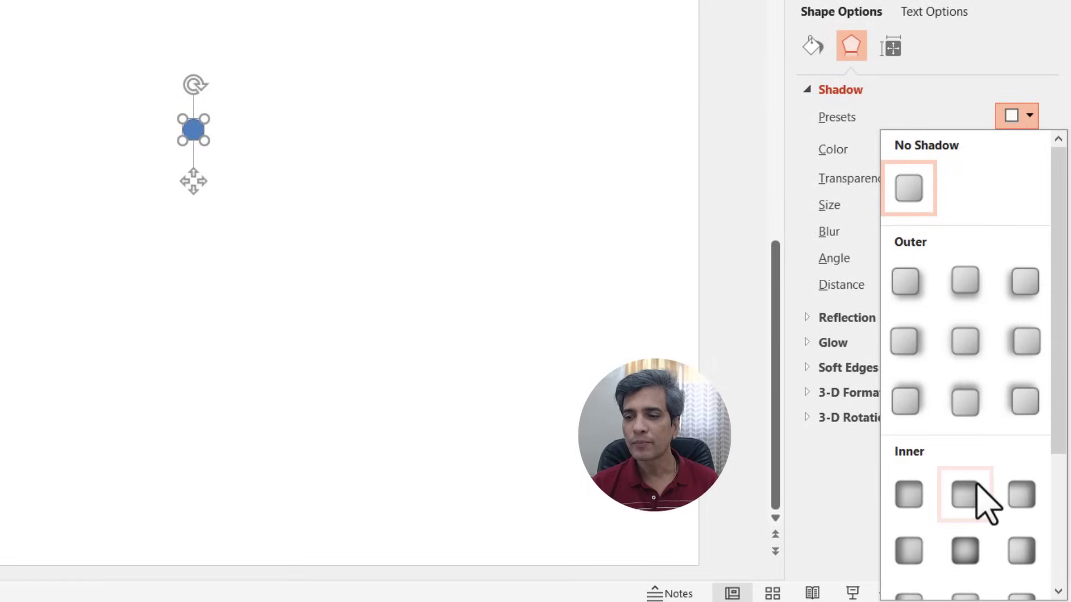
{"action": "mouse_move", "coordinate": [965, 500]}
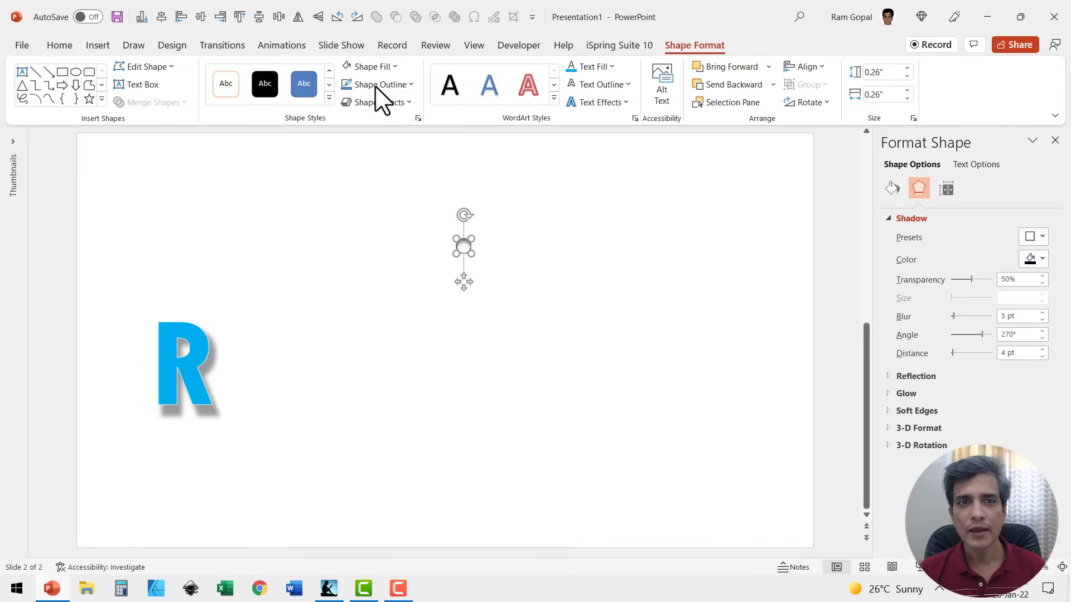
{"action": "left_click", "coordinate": [379, 85]}
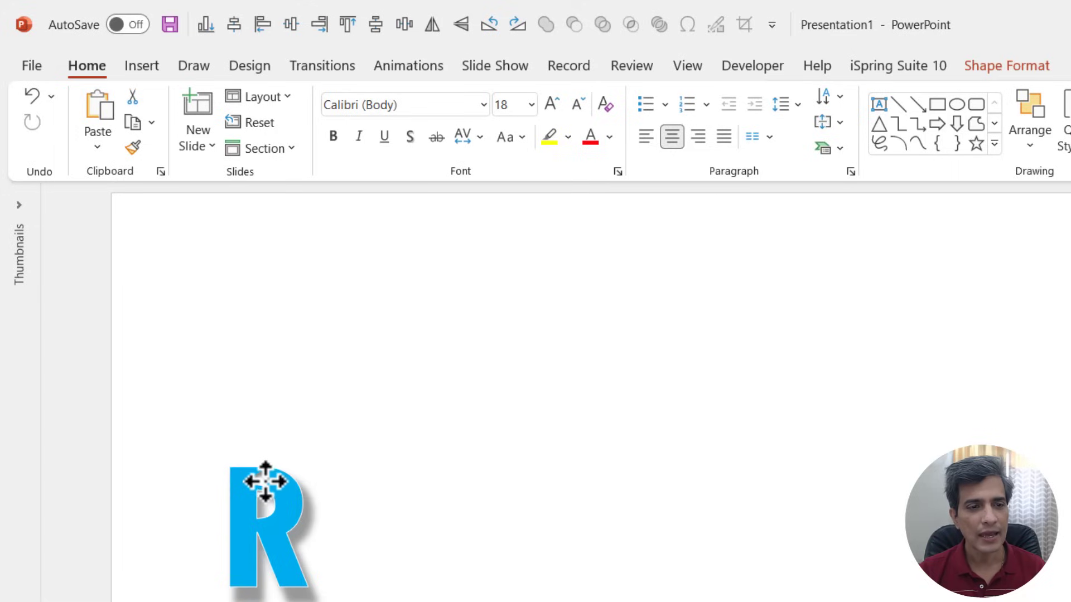
{"action": "left_click", "coordinate": [390, 547]}
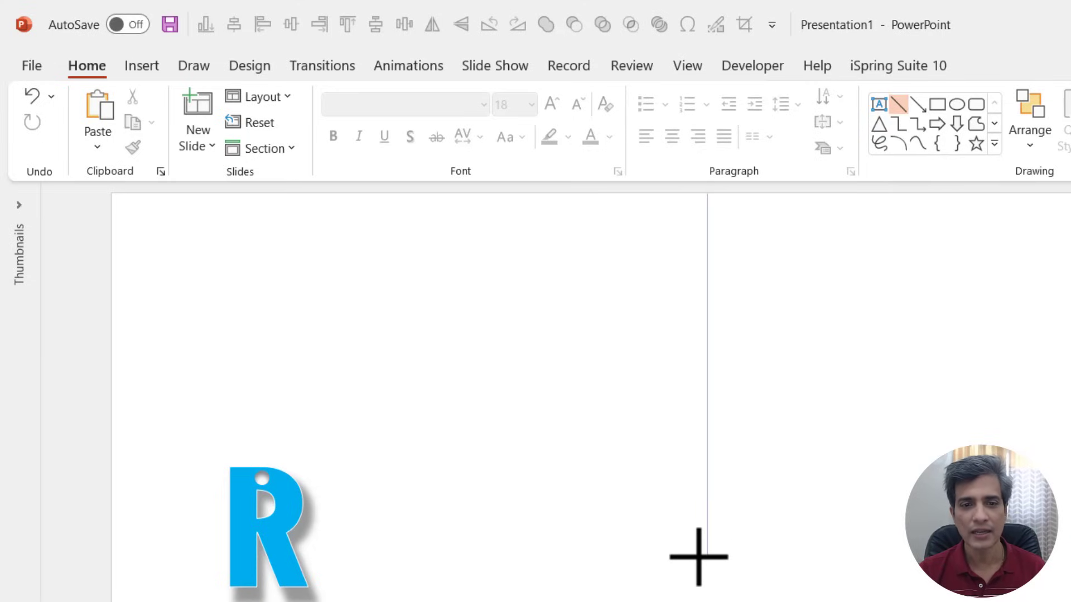
{"action": "left_click_drag", "start_coordinate": [708, 194], "coordinate": [707, 556]}
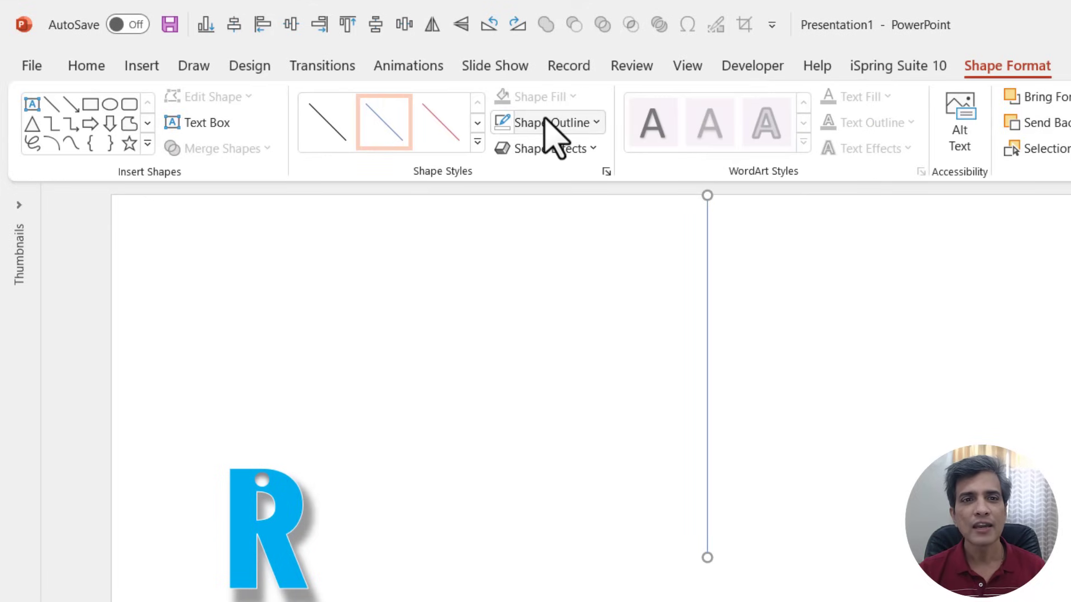
{"action": "left_click", "coordinate": [554, 123]}
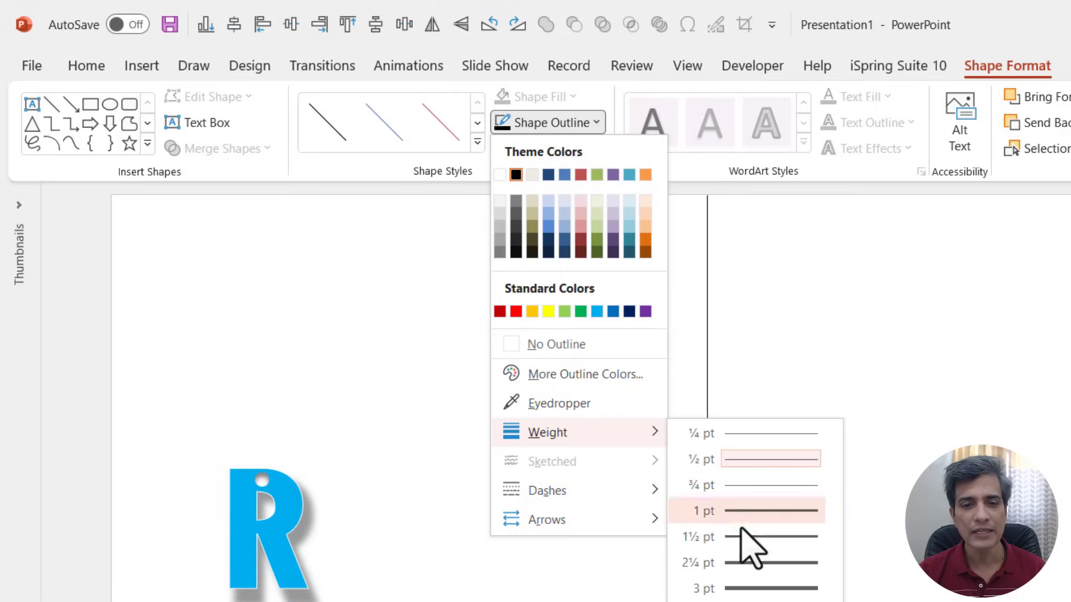
{"action": "left_click", "coordinate": [748, 511]}
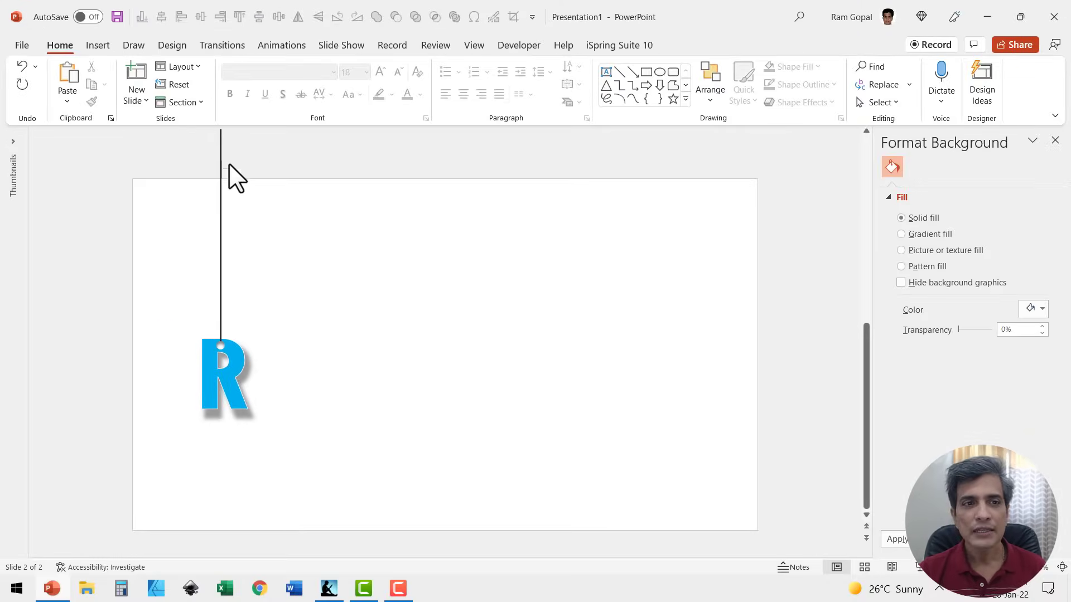
{"action": "mouse_move", "coordinate": [244, 258]}
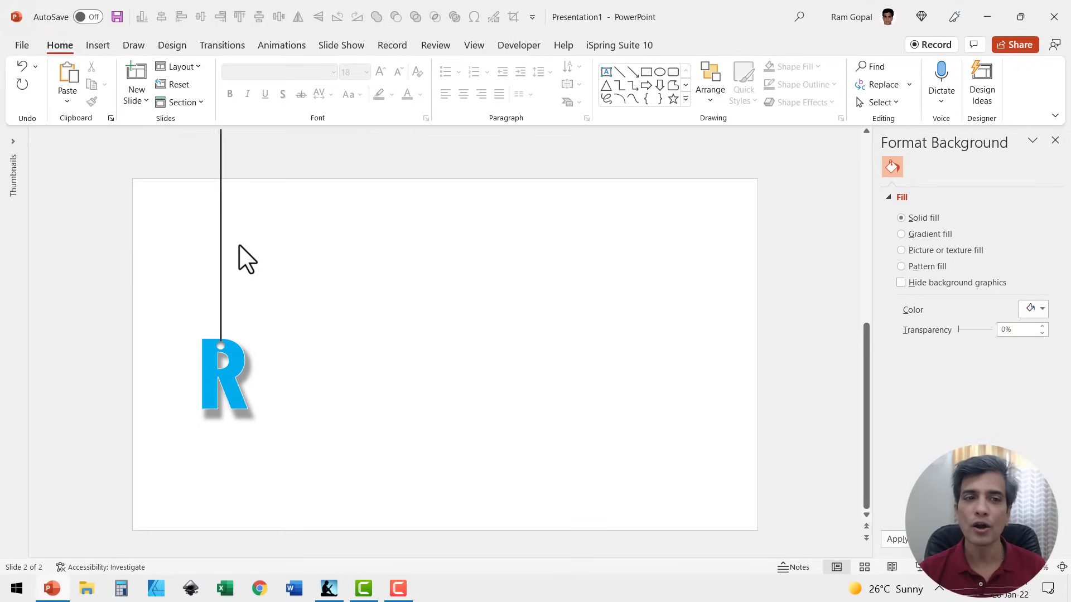
{"action": "mouse_move", "coordinate": [344, 285]}
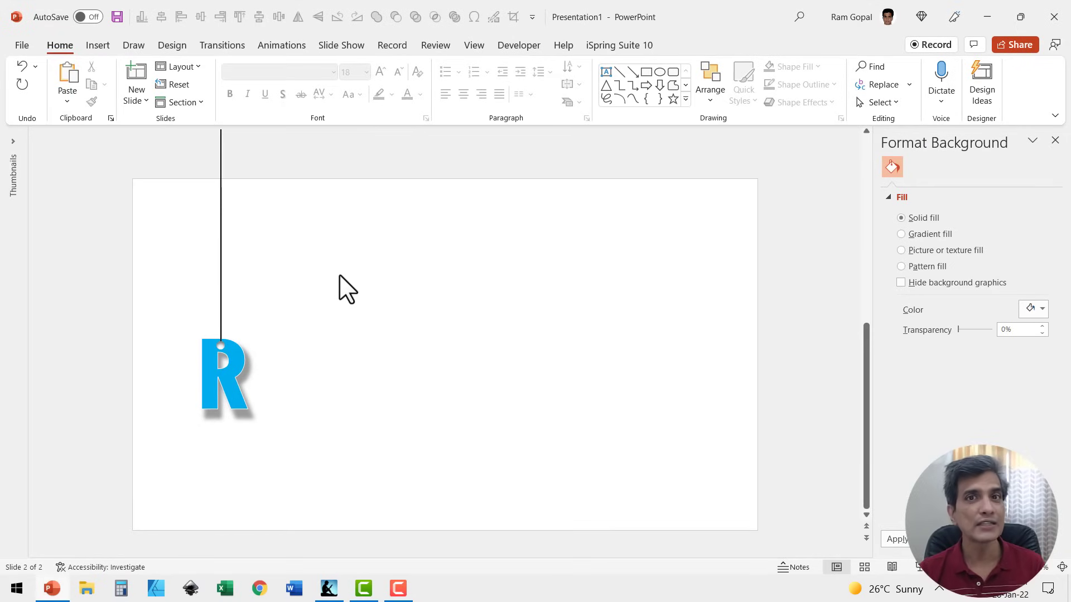
{"action": "mouse_move", "coordinate": [265, 170]}
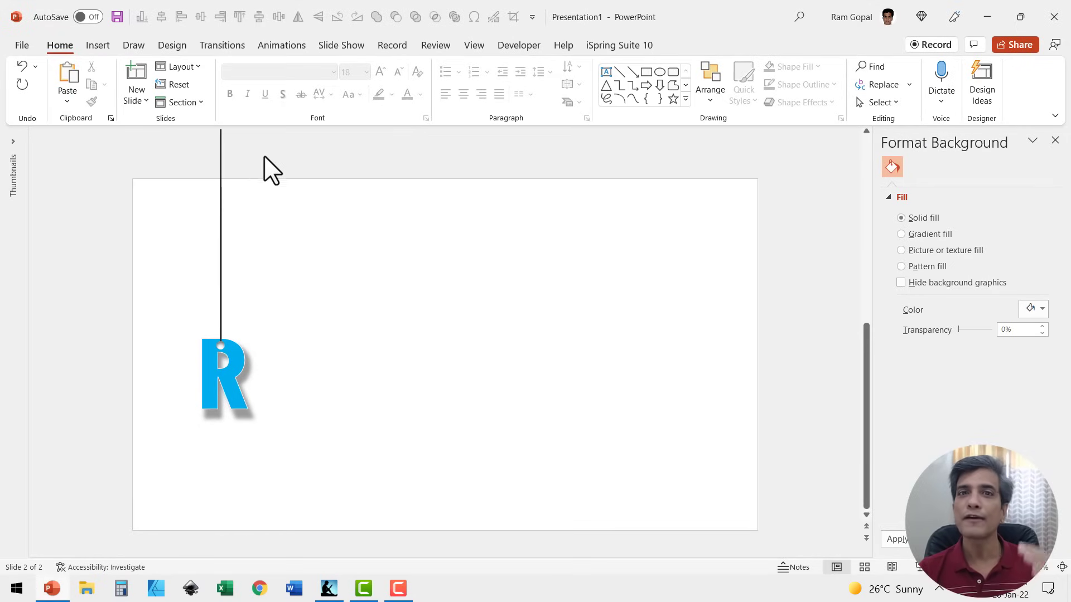
{"action": "mouse_move", "coordinate": [199, 133]}
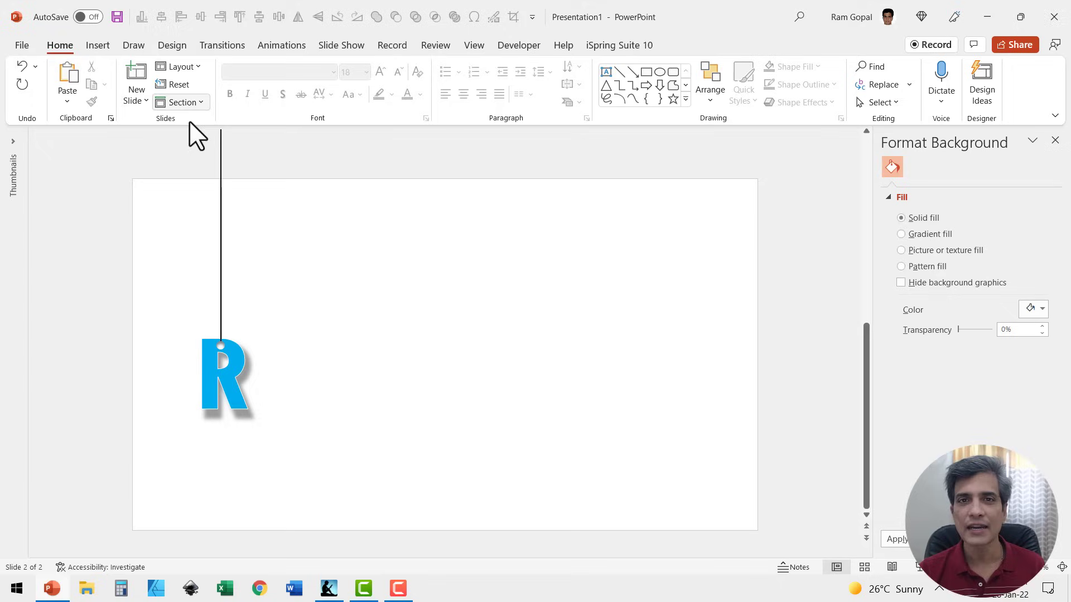
{"action": "mouse_move", "coordinate": [364, 246]}
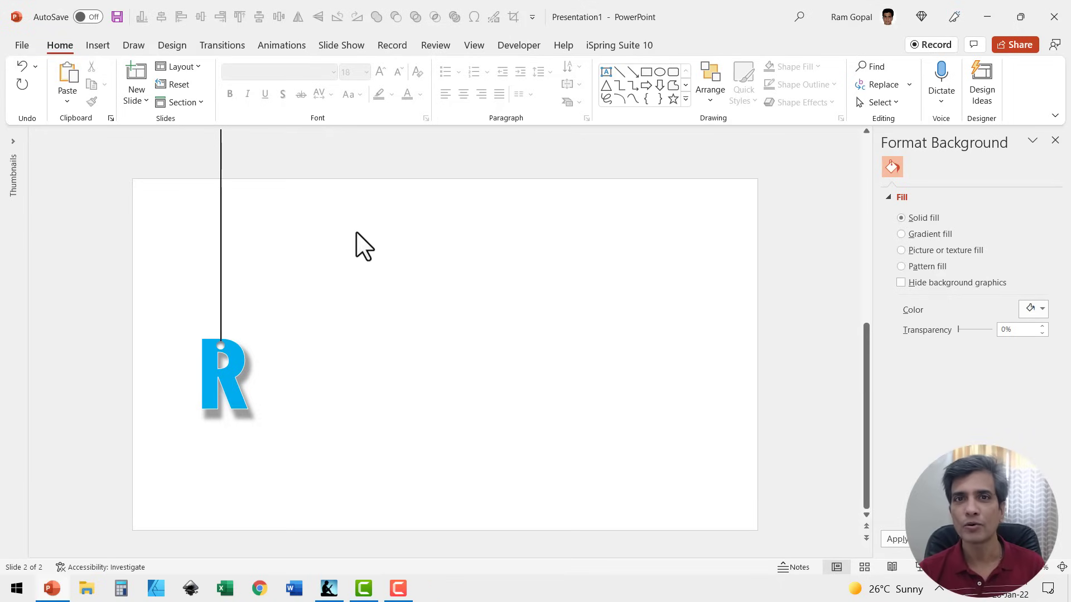
{"action": "mouse_move", "coordinate": [263, 206]}
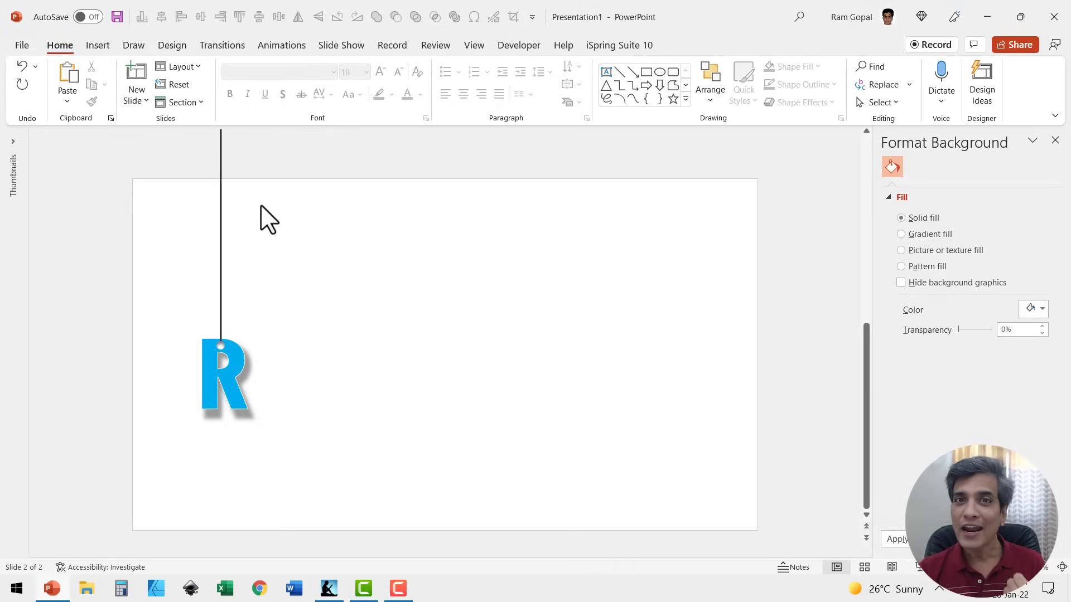
{"action": "mouse_move", "coordinate": [274, 233]}
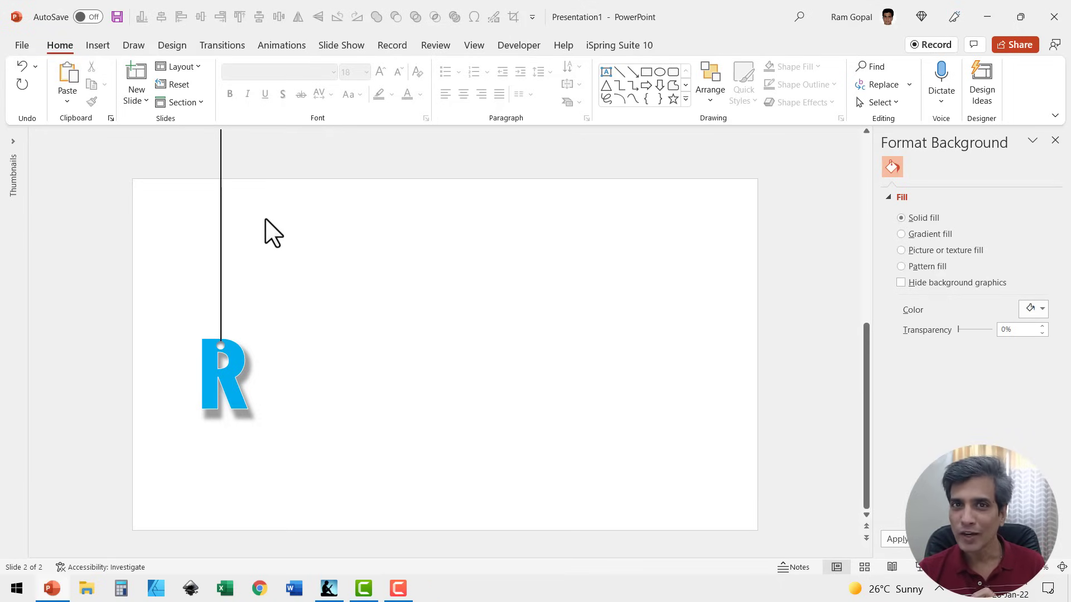
{"action": "mouse_move", "coordinate": [283, 291]}
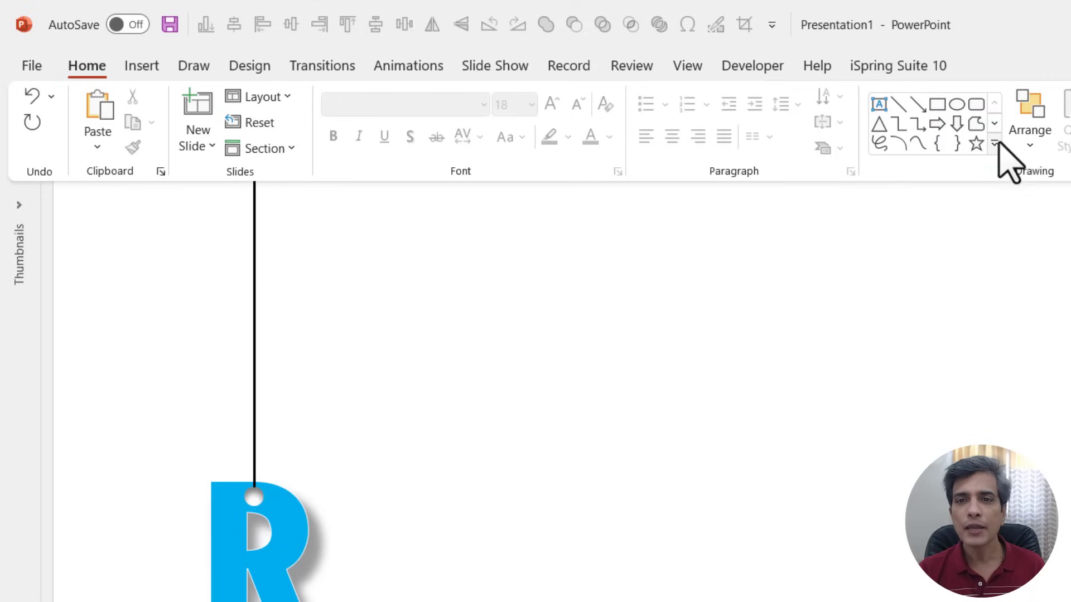
{"action": "mouse_move", "coordinate": [998, 162]}
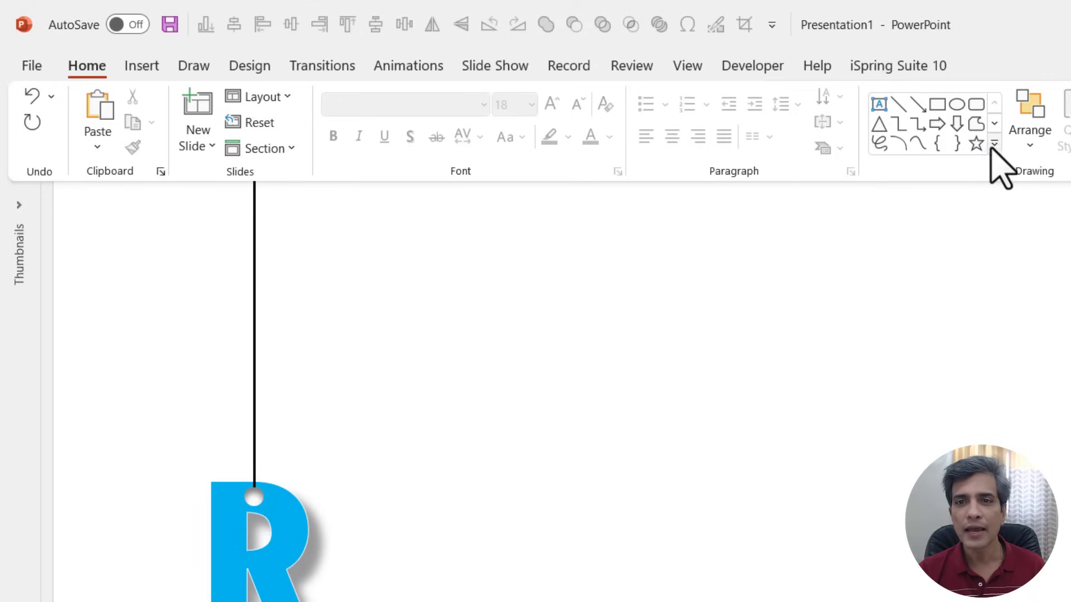
- Draw a scribble hook joining the thread to the R's hole, then select the R group for animating
{"action": "left_click", "coordinate": [994, 144]}
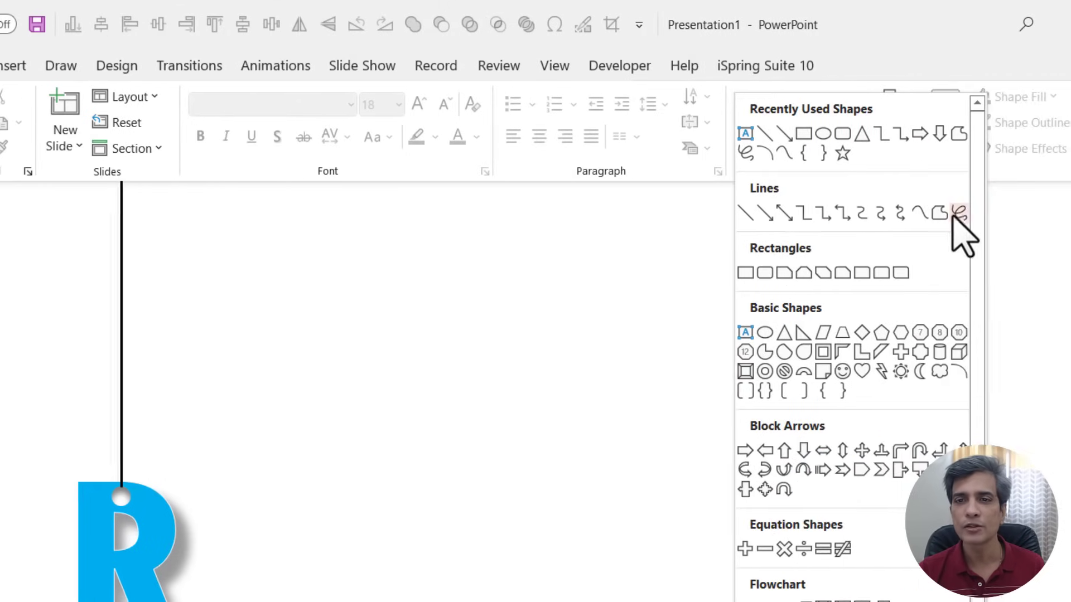
{"action": "left_click", "coordinate": [956, 212]}
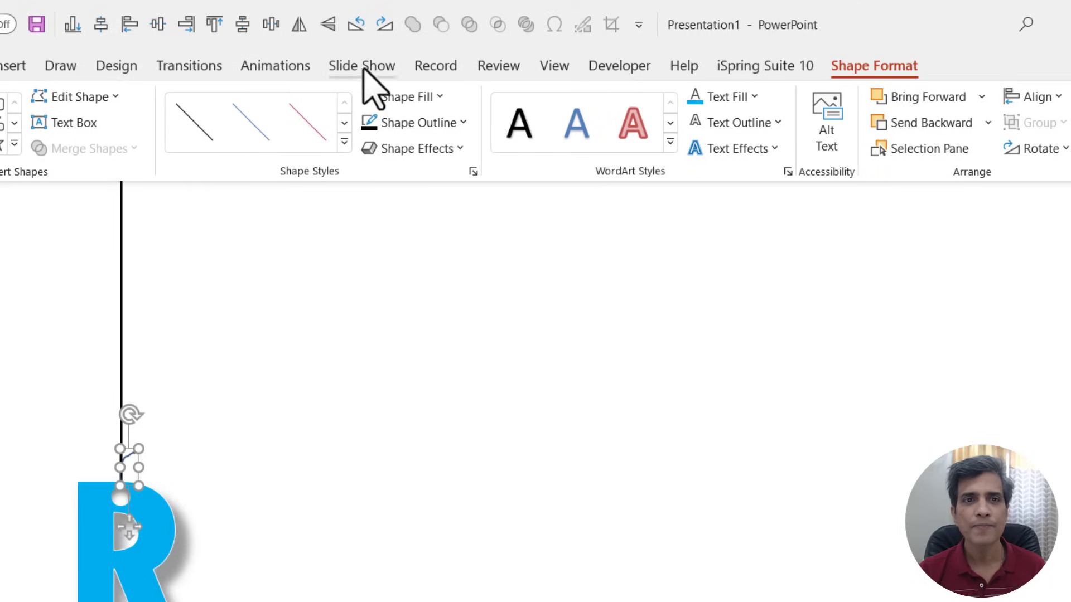
{"action": "left_click", "coordinate": [415, 123]}
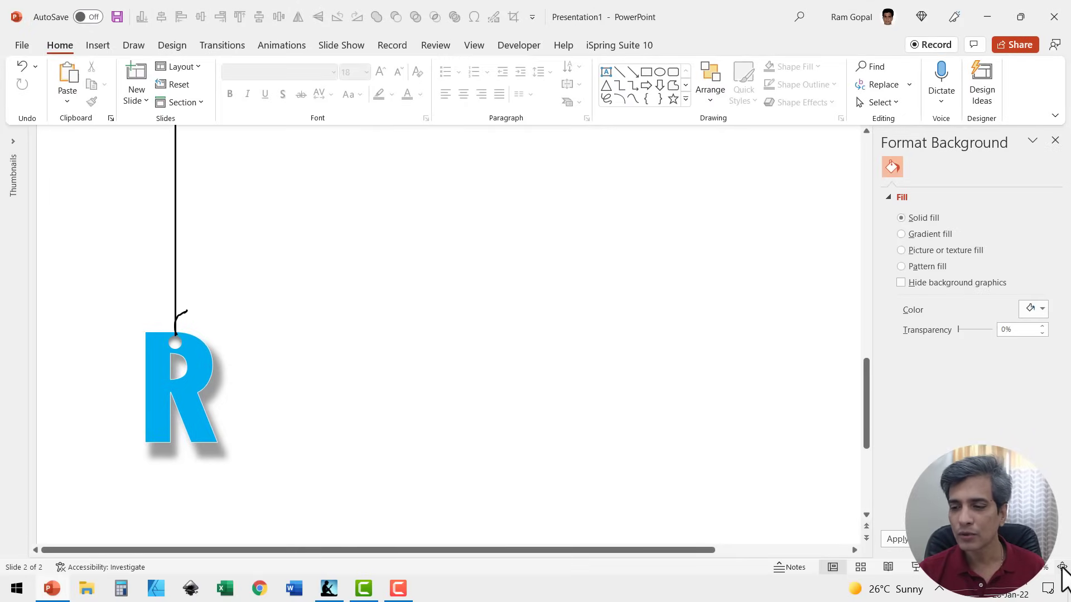
{"action": "left_click", "coordinate": [281, 44]}
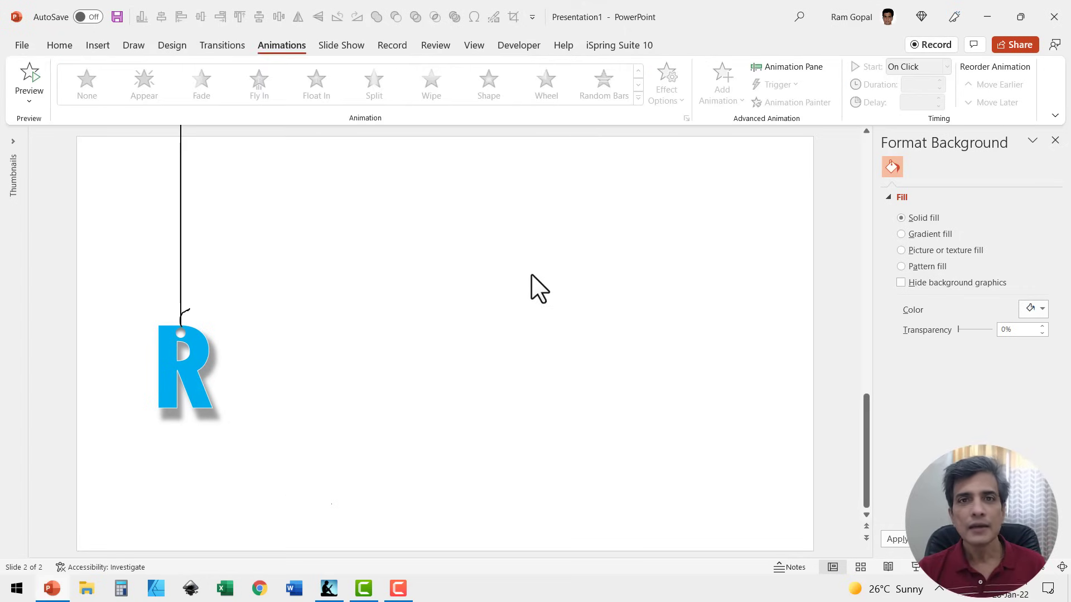
{"action": "left_click", "coordinate": [184, 369]}
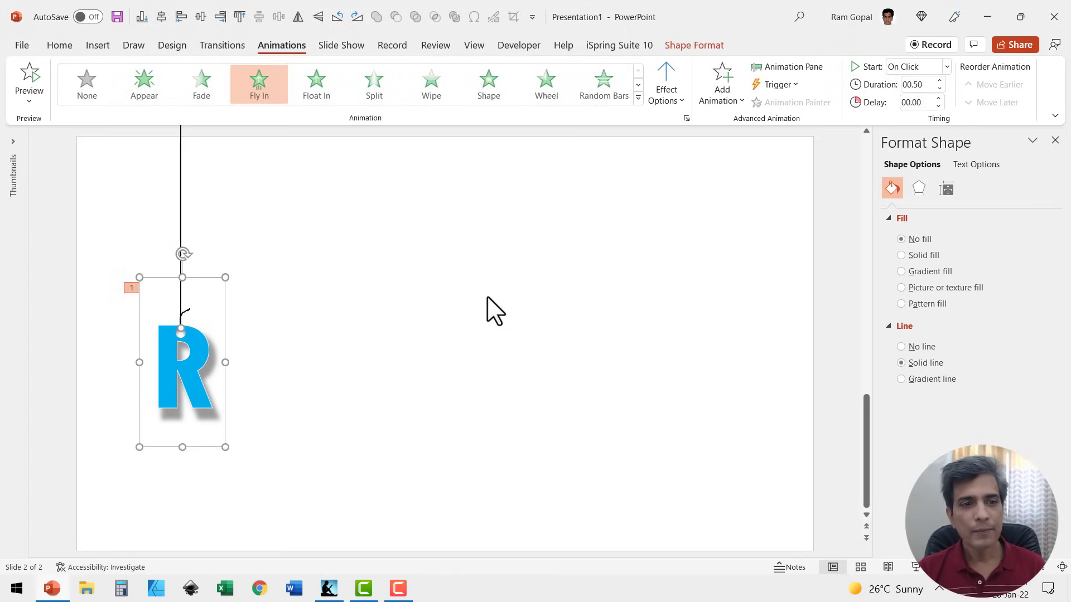
{"action": "mouse_move", "coordinate": [191, 170]}
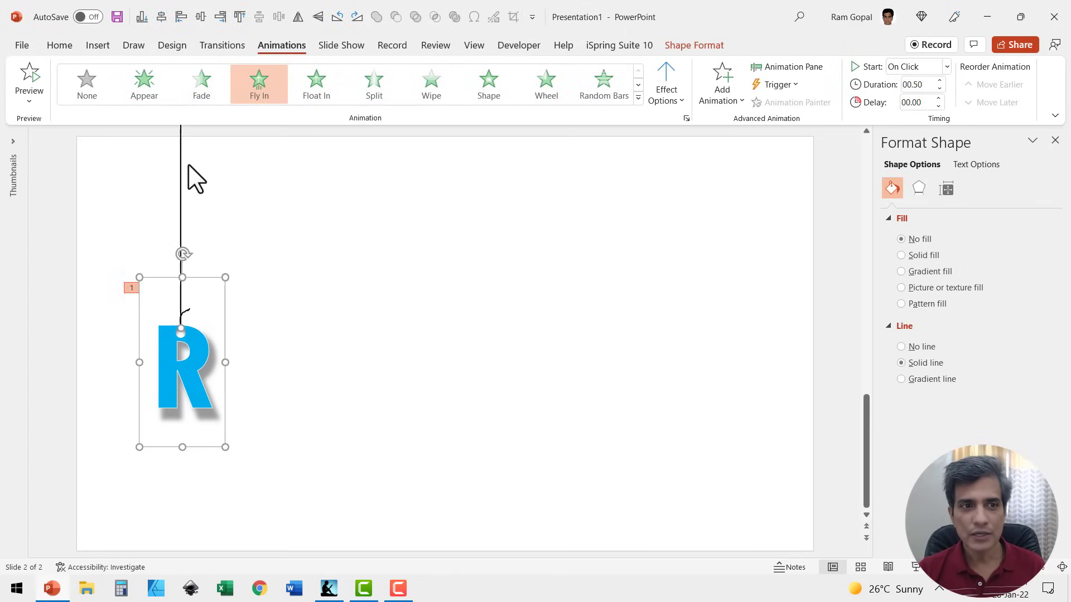
{"action": "mouse_move", "coordinate": [351, 180]}
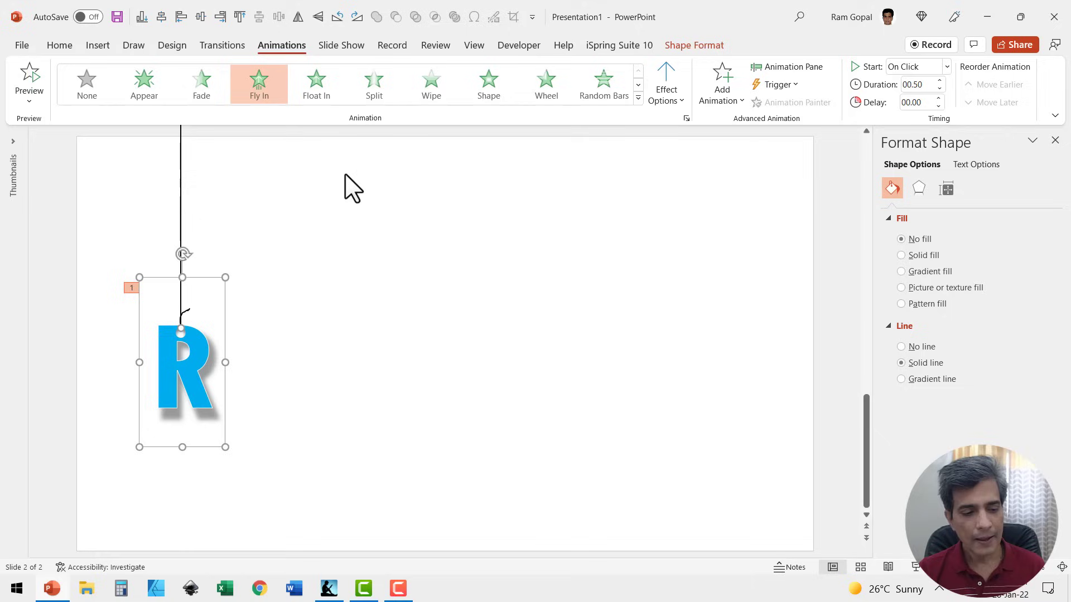
- Give the hanging R group a Fly In entrance coming from the top
{"action": "left_click", "coordinate": [85, 84]}
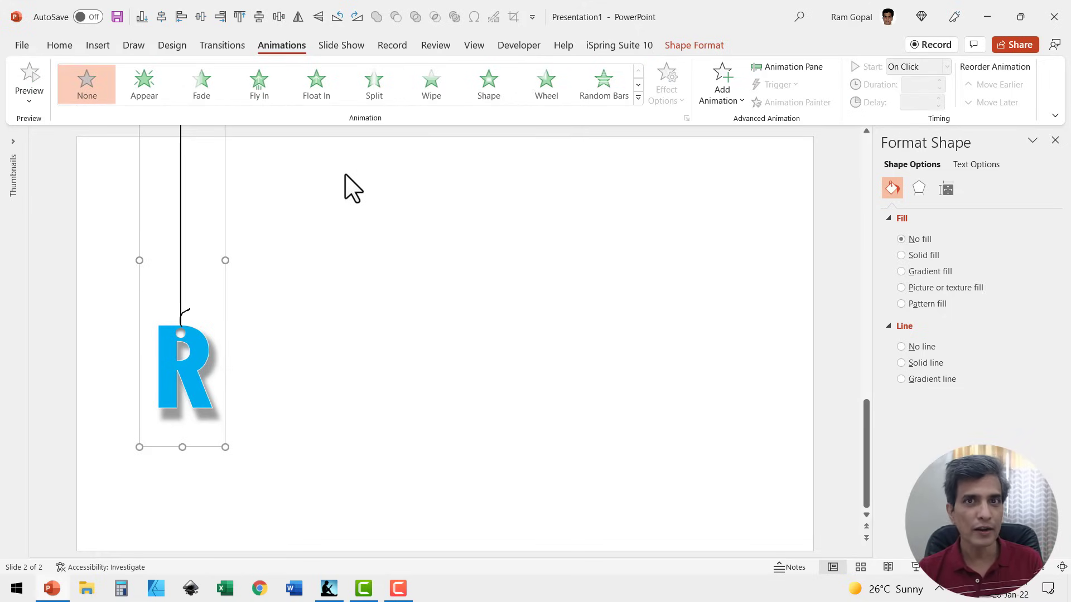
{"action": "mouse_move", "coordinate": [299, 238]}
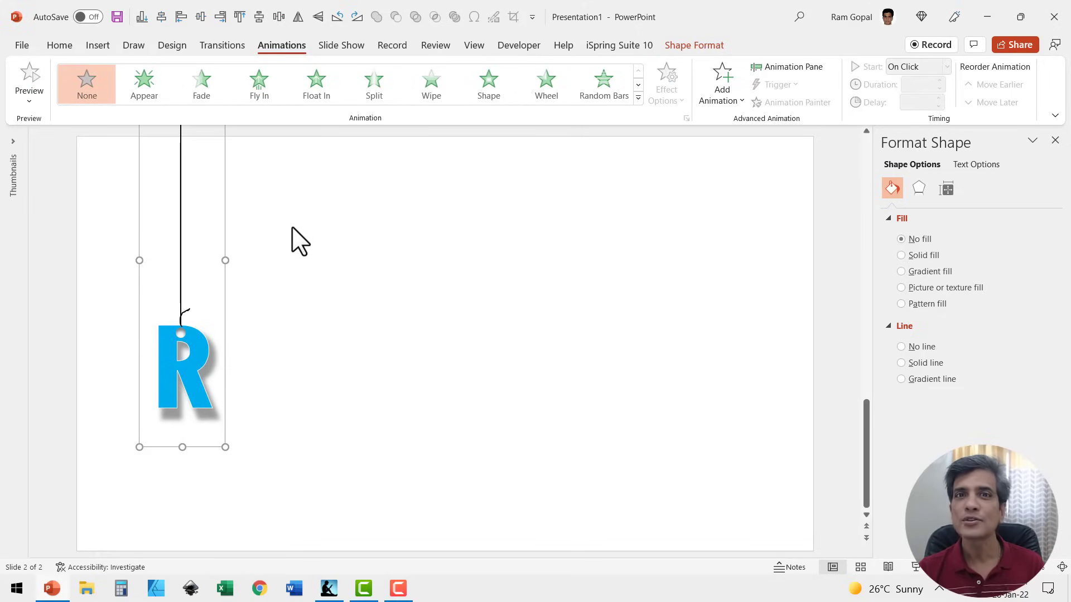
{"action": "mouse_move", "coordinate": [205, 215]}
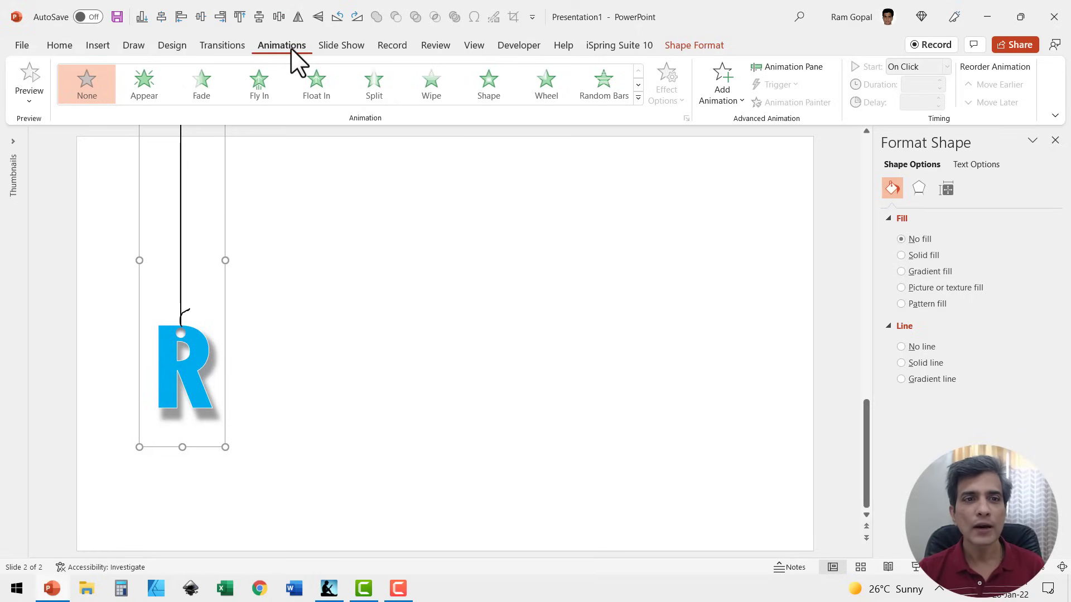
{"action": "left_click", "coordinate": [259, 84]}
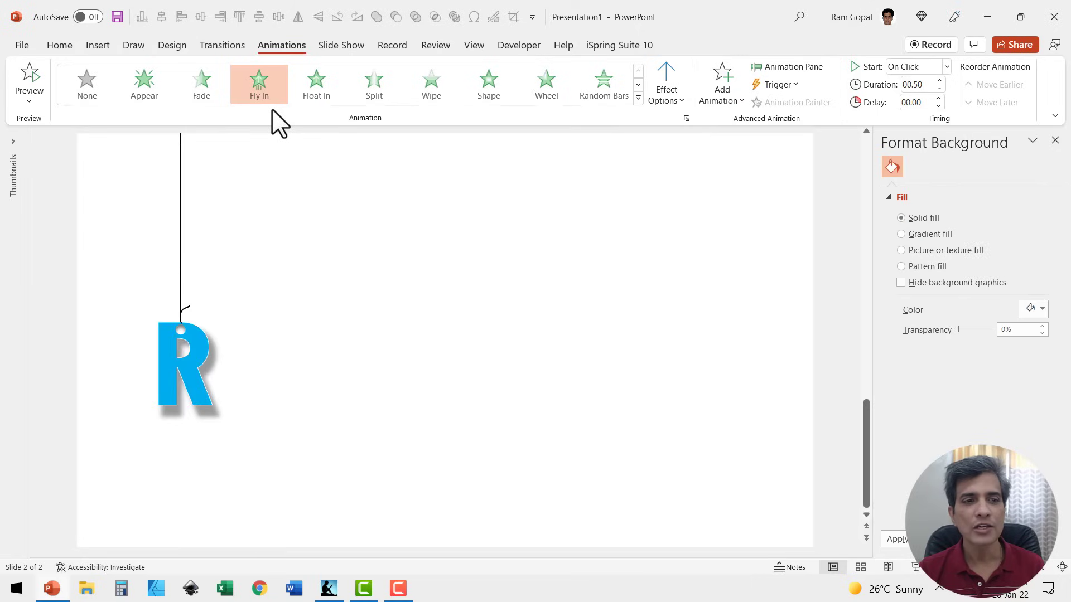
{"action": "left_click", "coordinate": [666, 80]}
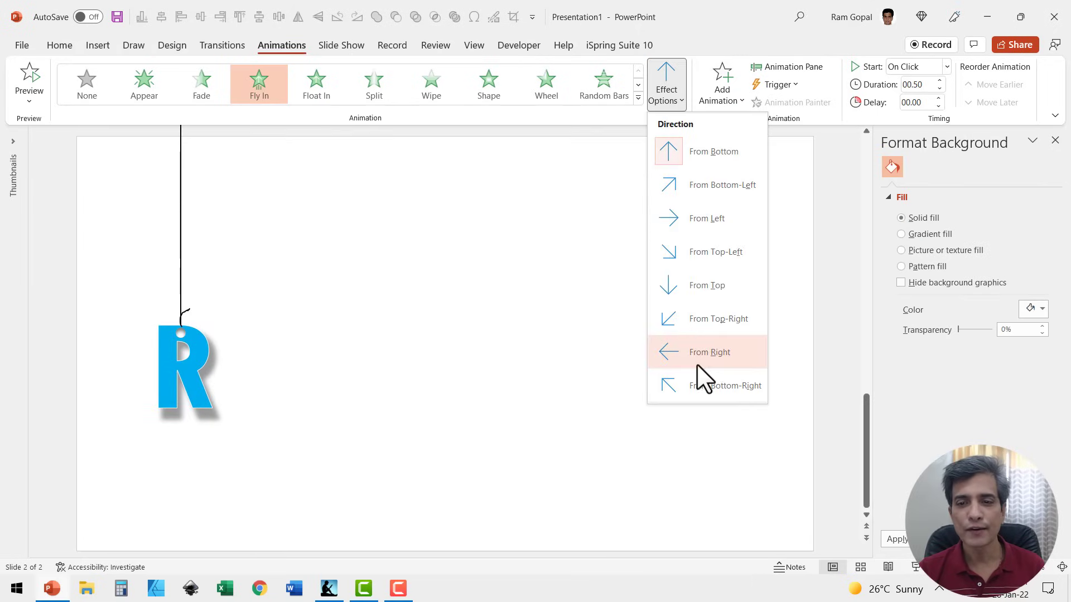
{"action": "left_click", "coordinate": [710, 351]}
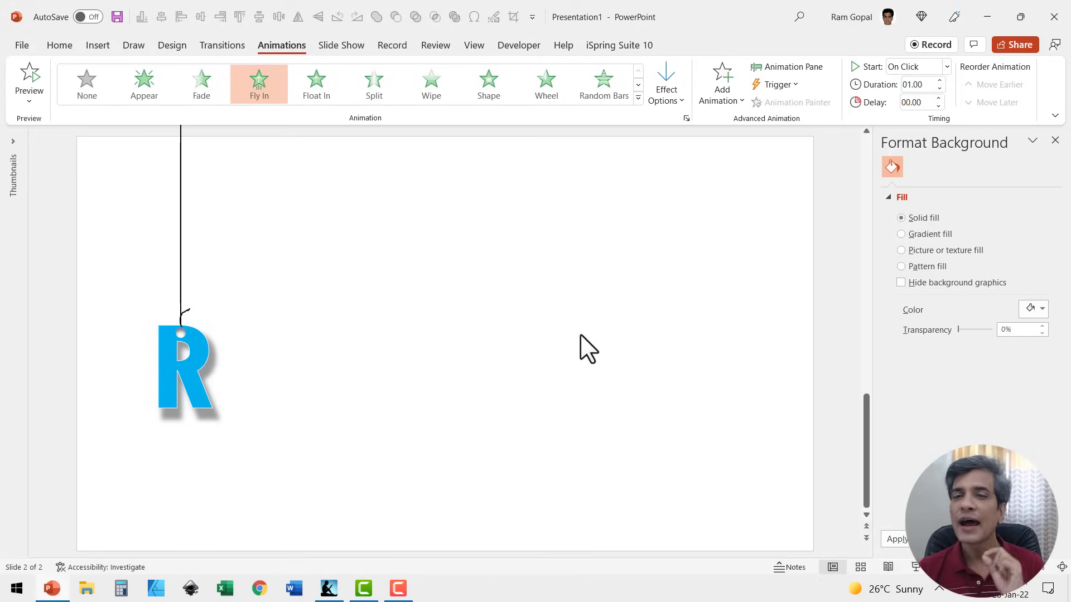
{"action": "mouse_move", "coordinate": [798, 78]}
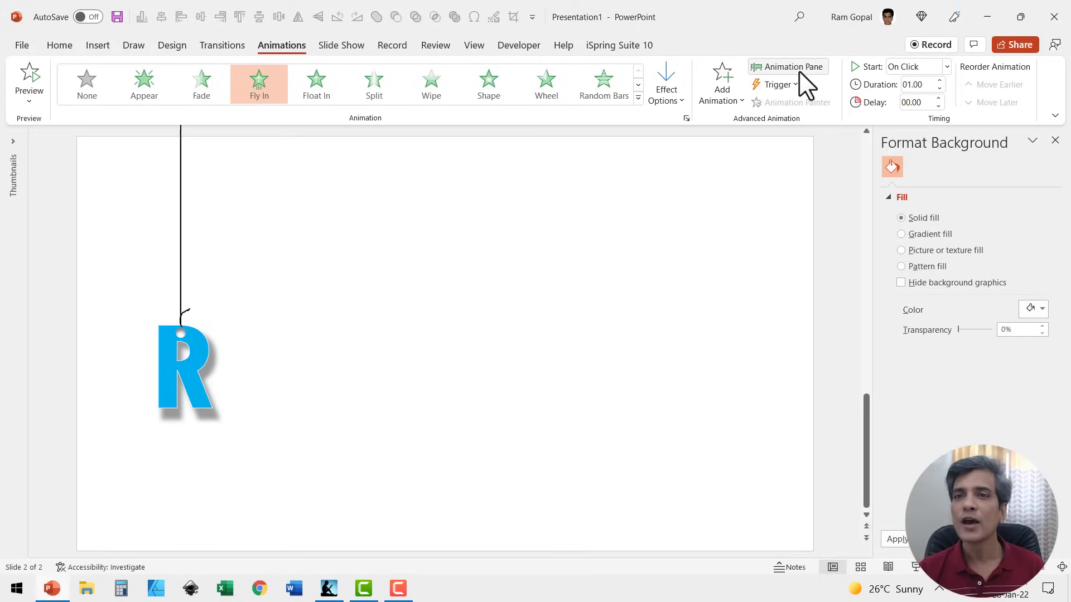
{"action": "mouse_move", "coordinate": [803, 80]}
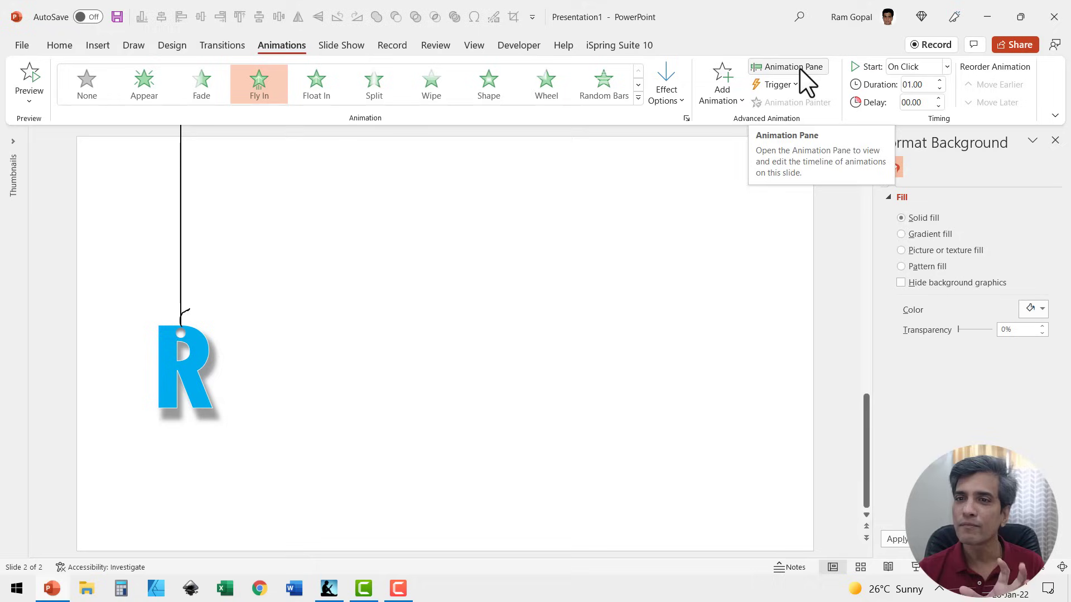
- Add a bounce end of about 0.43 seconds to the Group 9 Fly In effect
{"action": "left_click", "coordinate": [788, 67]}
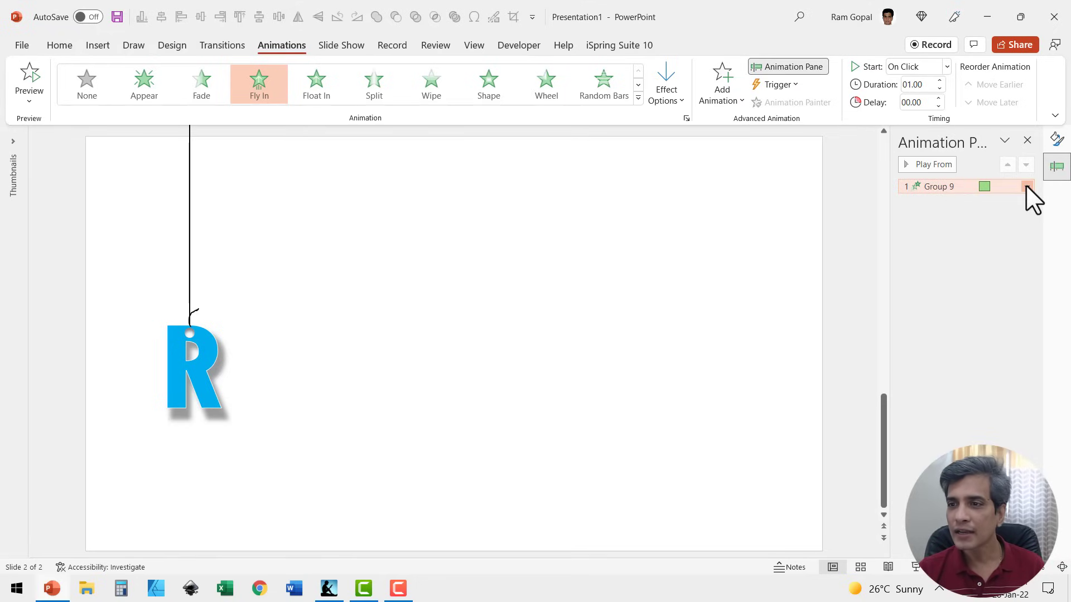
{"action": "left_click", "coordinate": [1025, 186]}
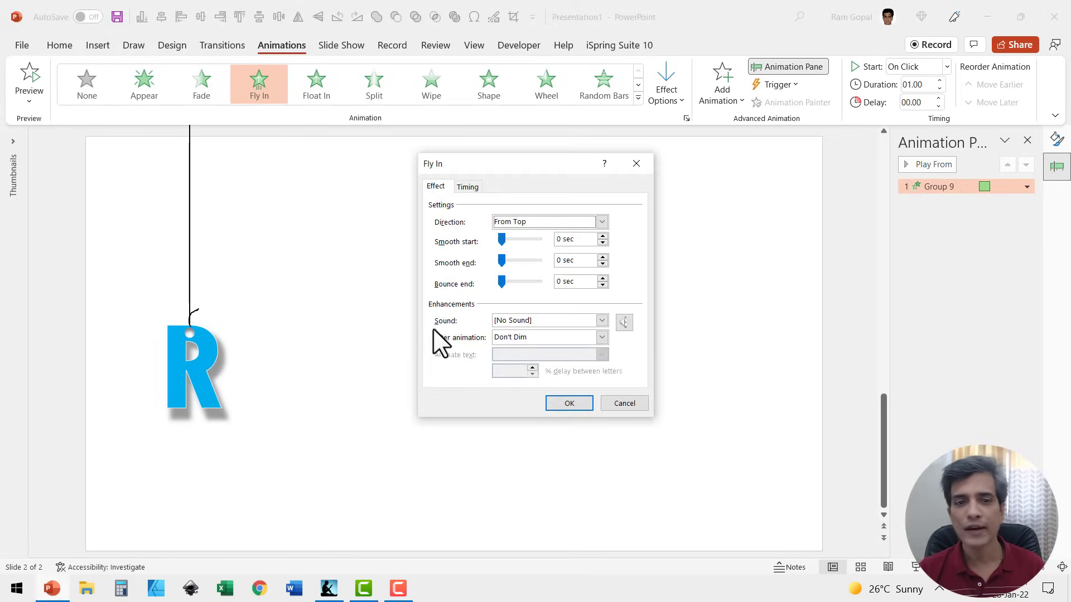
{"action": "left_click_drag", "start_coordinate": [501, 281], "coordinate": [518, 281]}
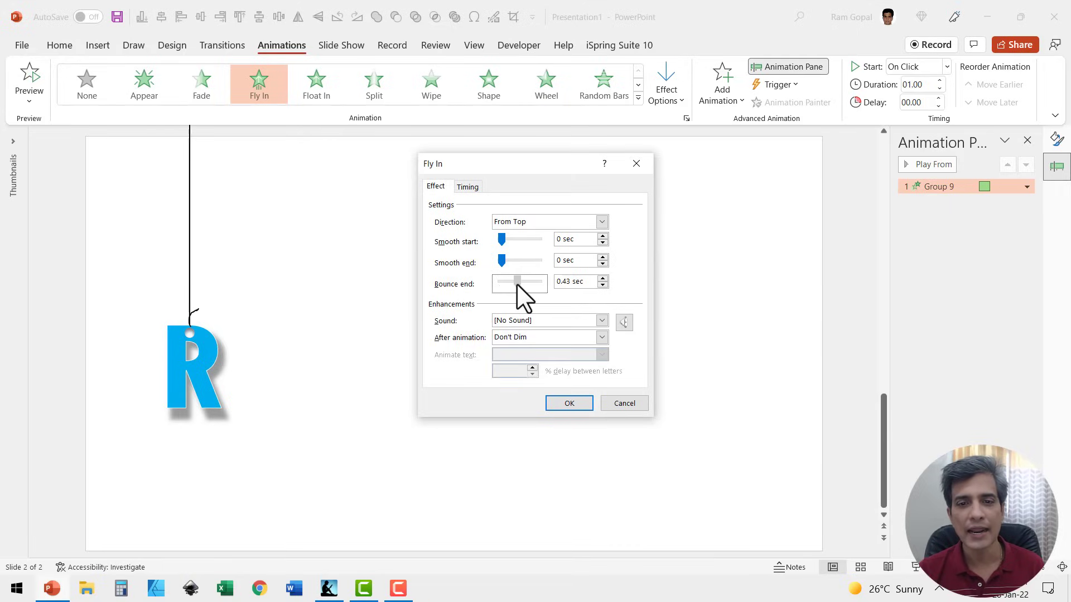
{"action": "left_click", "coordinate": [569, 403]}
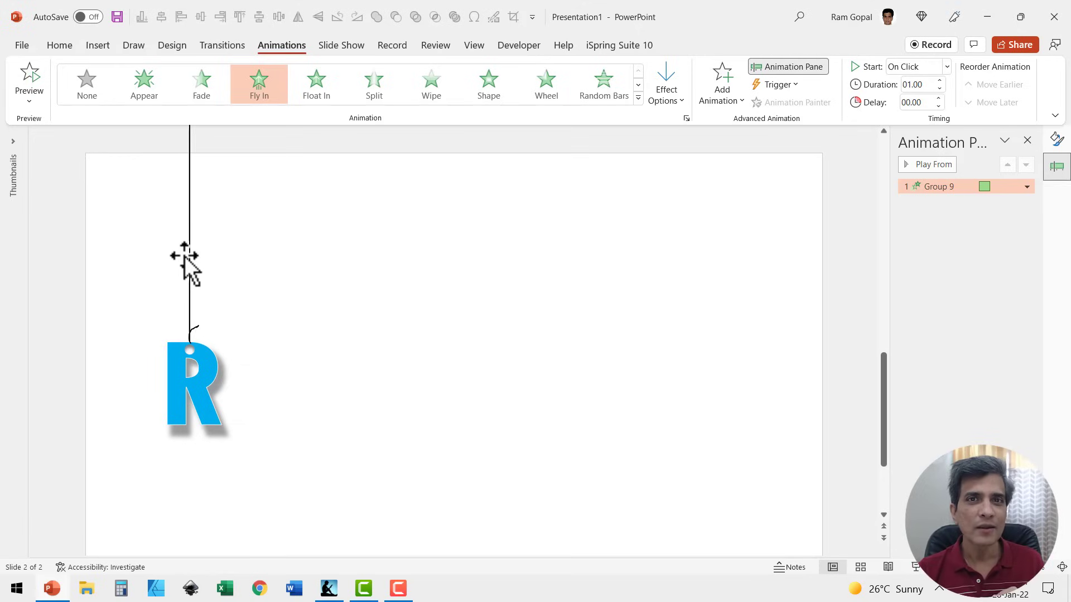
{"action": "mouse_move", "coordinate": [196, 252]}
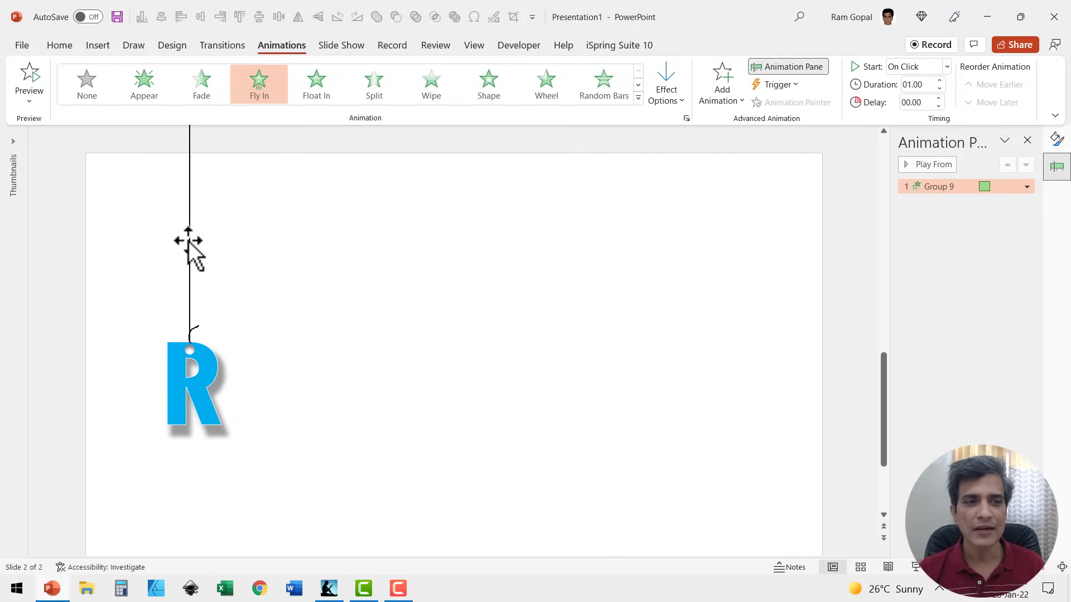
- Add a Teeter emphasis to the R lasting 02.00 seconds, starting With Previous
{"action": "left_click", "coordinate": [721, 83]}
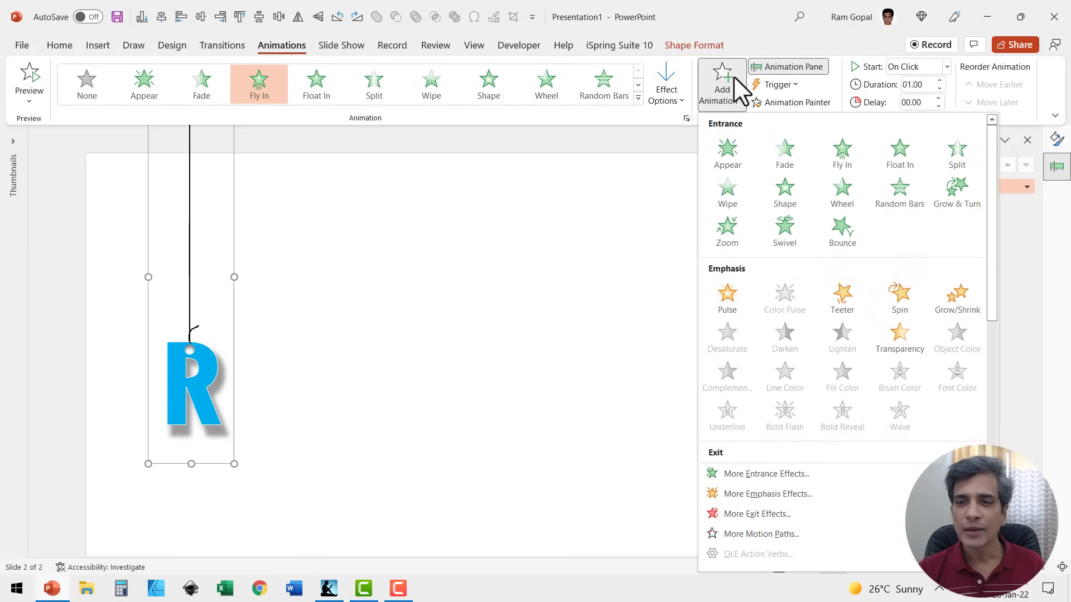
{"action": "mouse_move", "coordinate": [899, 294]}
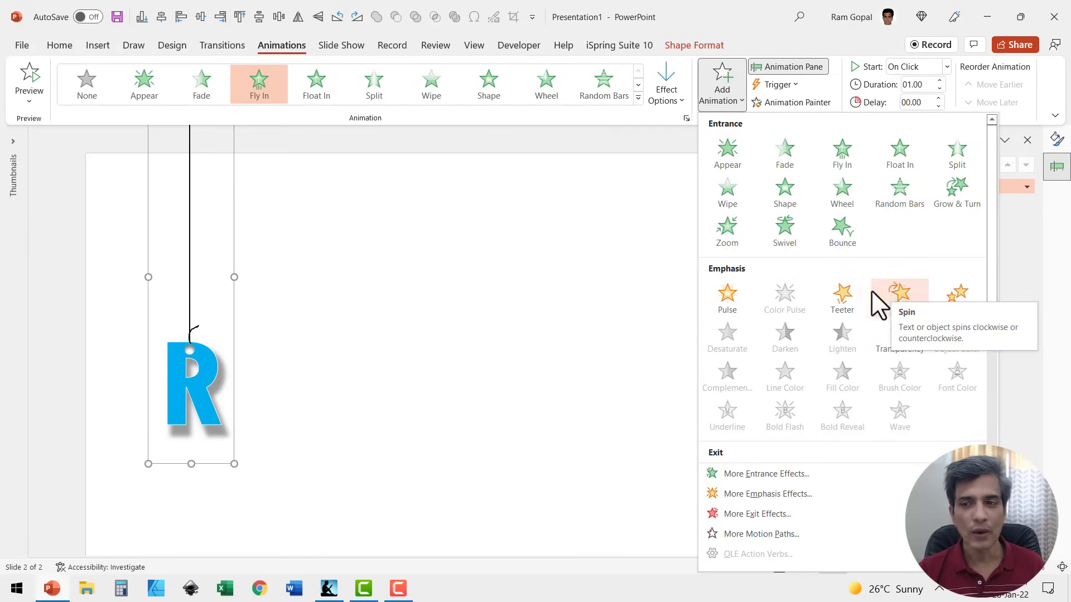
{"action": "left_click", "coordinate": [842, 292]}
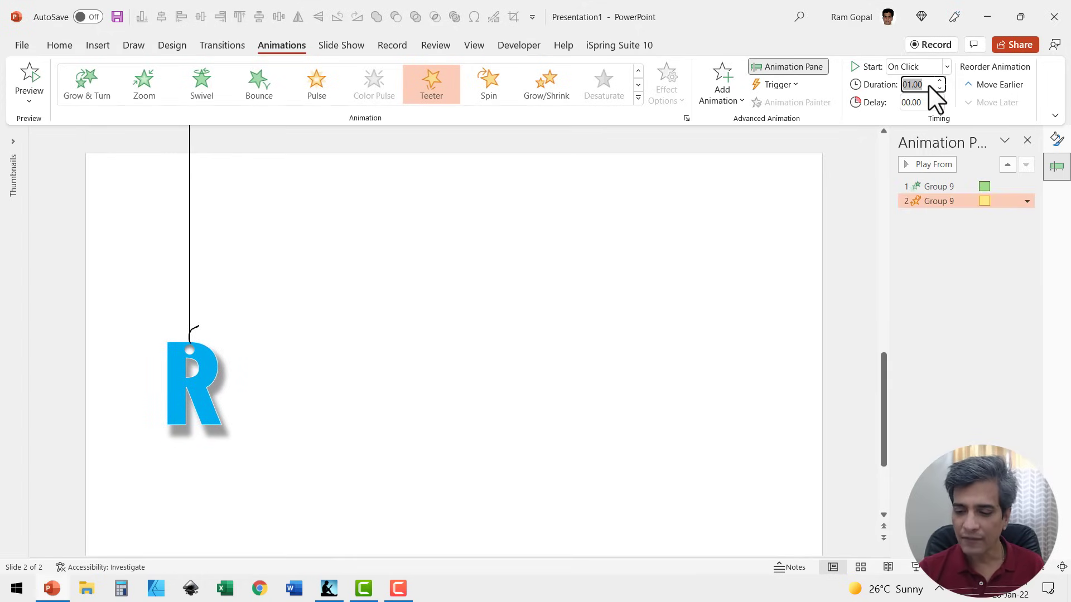
{"action": "left_click", "coordinate": [939, 82]}
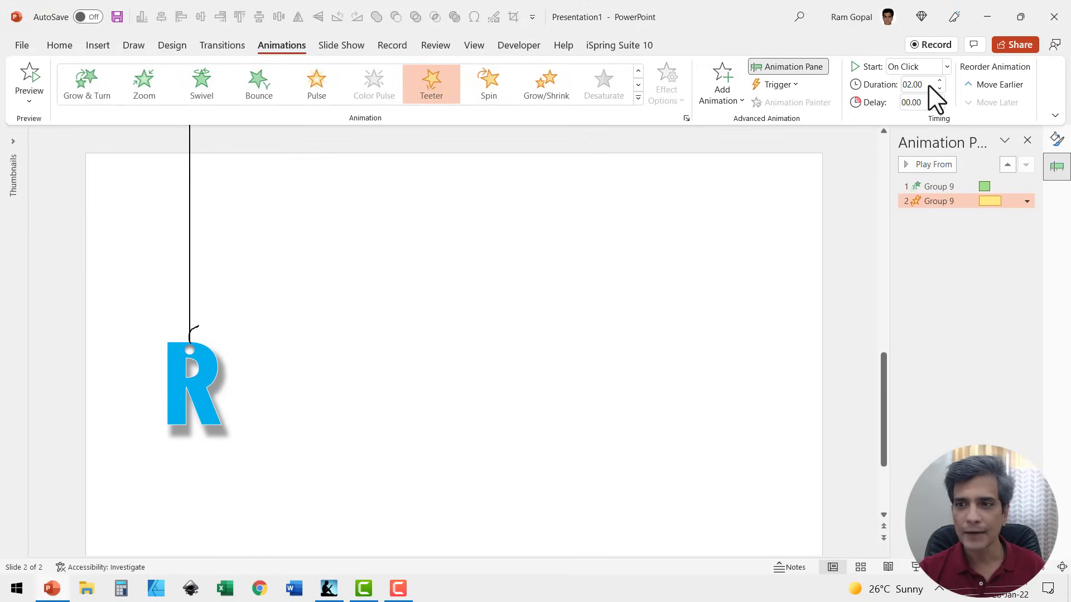
{"action": "left_click", "coordinate": [944, 67]}
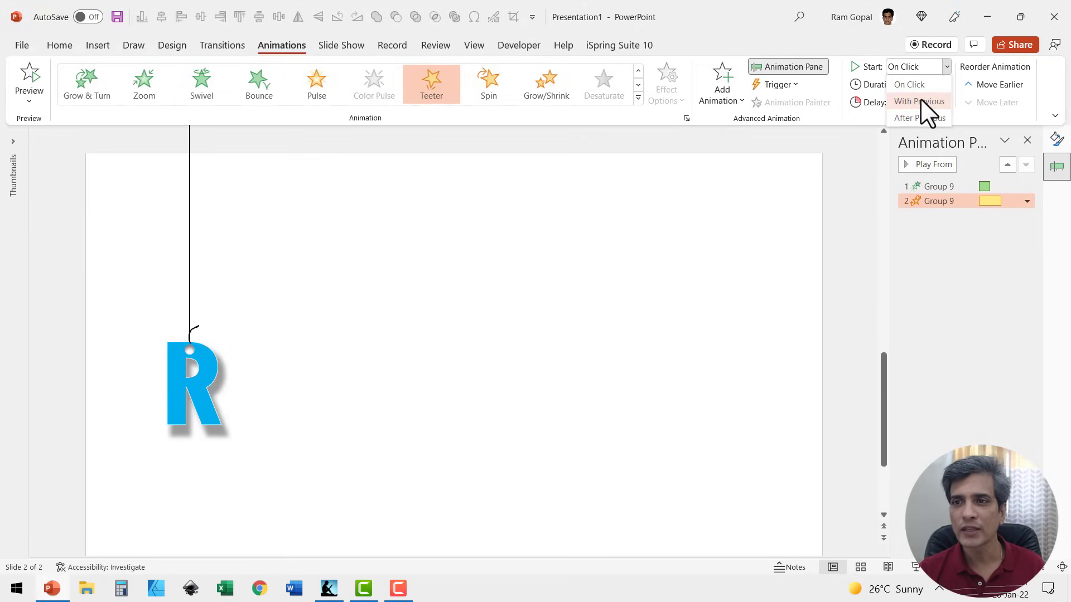
{"action": "left_click", "coordinate": [918, 100]}
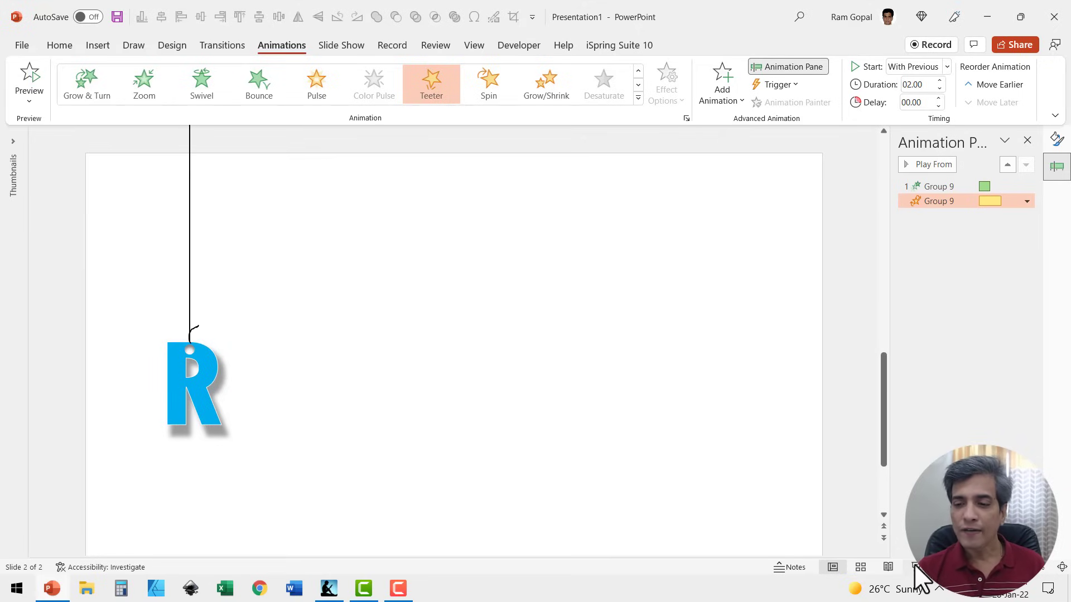
{"action": "left_click", "coordinate": [433, 405]}
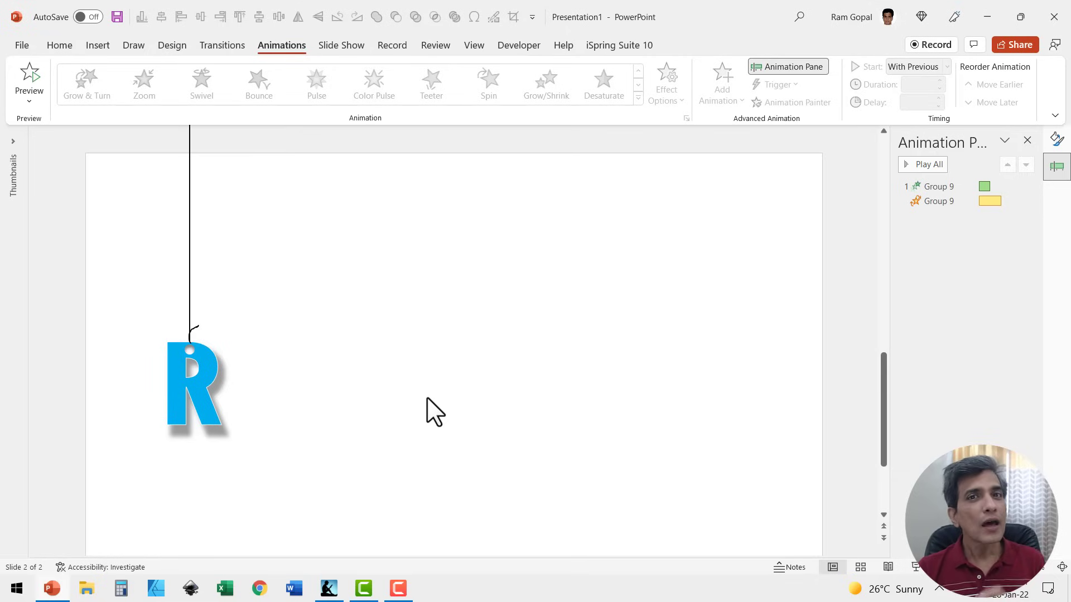
{"action": "mouse_move", "coordinate": [442, 411]}
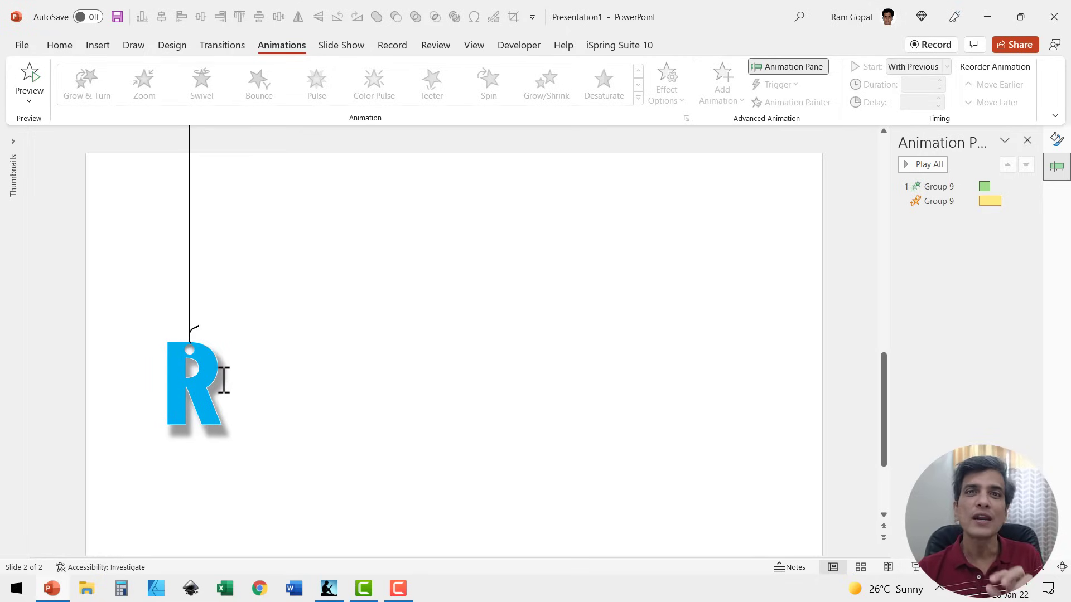
{"action": "mouse_move", "coordinate": [225, 375]}
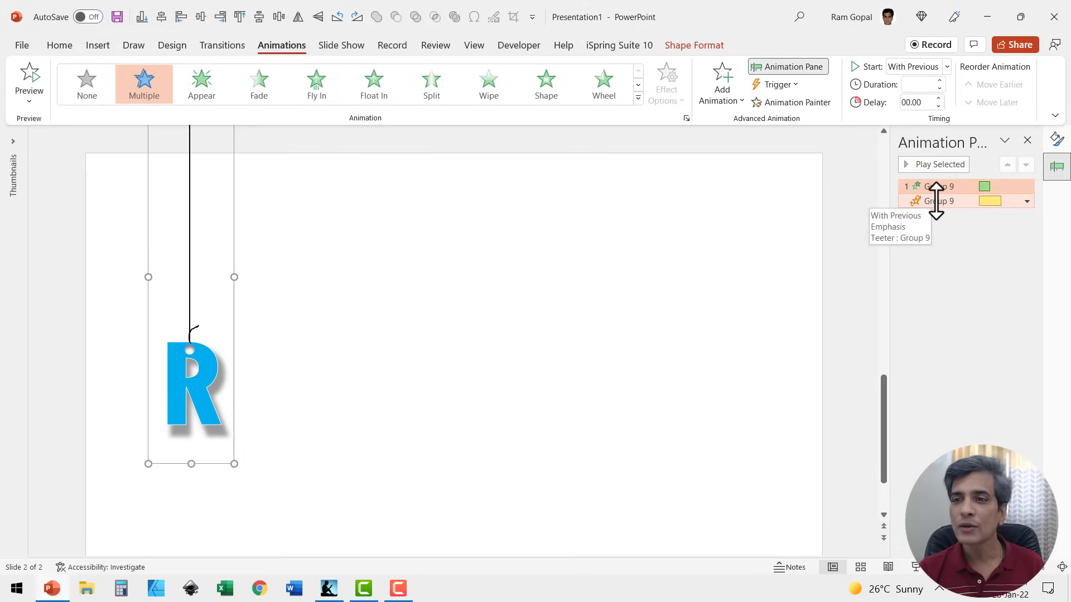
- Review the Teeter effect's Timing settings, keeping With Previous, two seconds, zero delay
{"action": "left_click", "coordinate": [950, 201]}
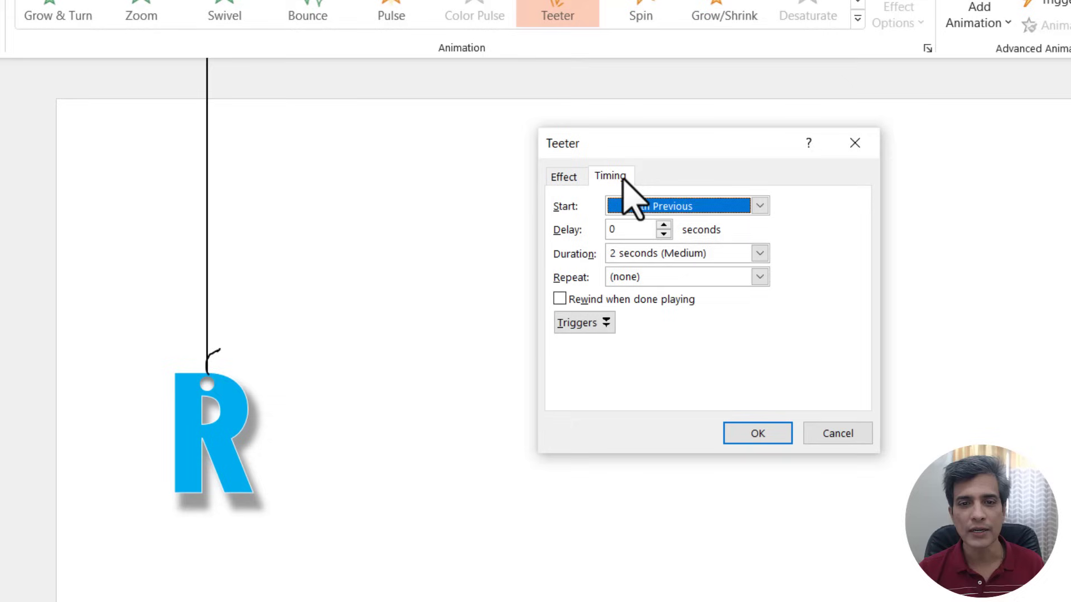
{"action": "left_click", "coordinate": [758, 277]}
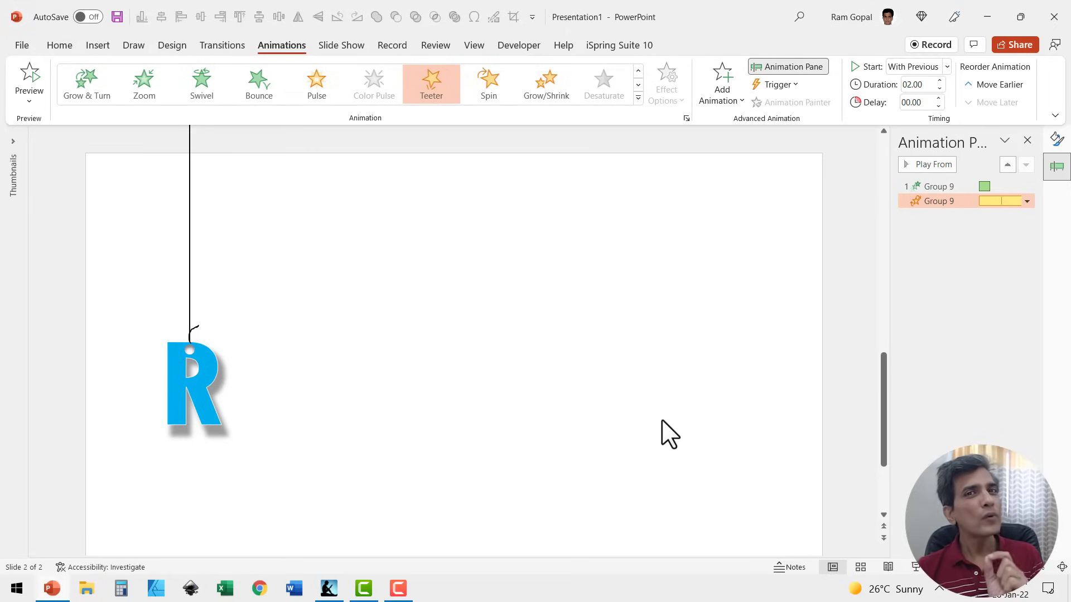
{"action": "mouse_move", "coordinate": [671, 427]}
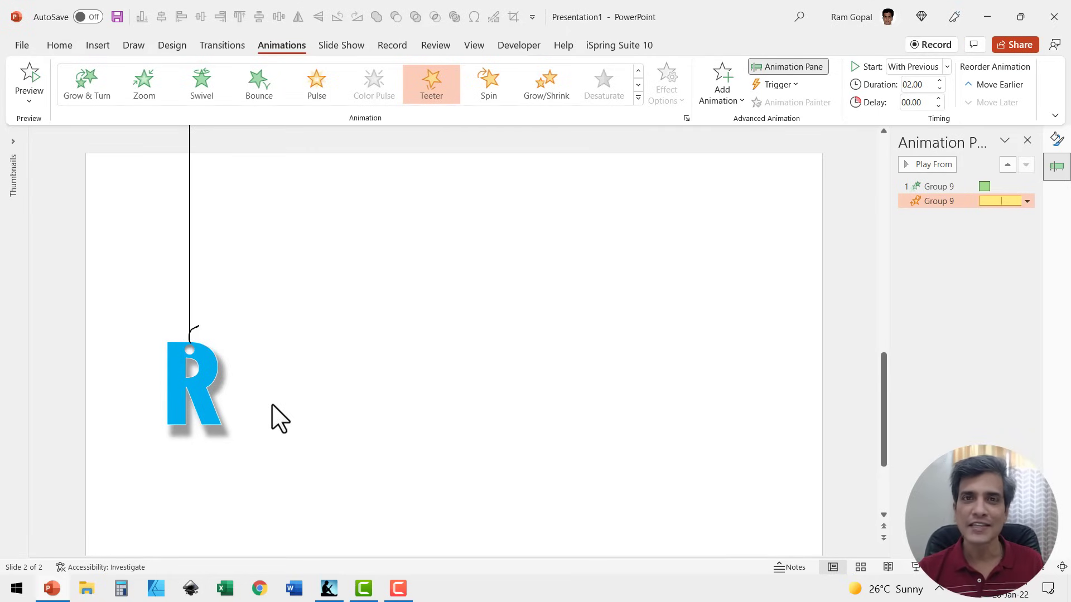
{"action": "mouse_move", "coordinate": [286, 392]}
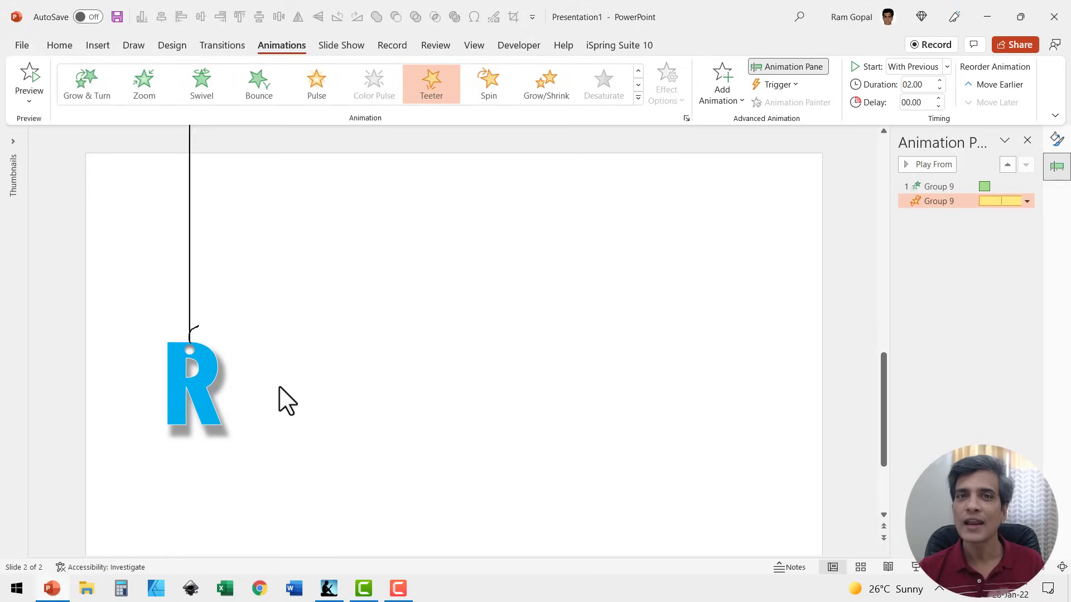
{"action": "mouse_move", "coordinate": [285, 398]}
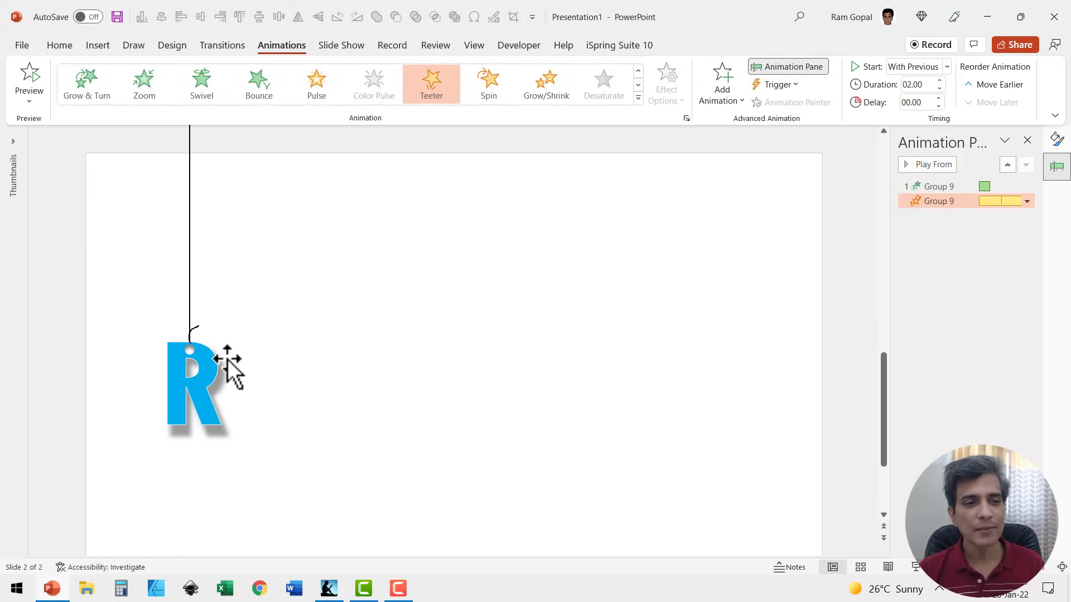
- Duplicate the R into A and M, colouring the A orange and the M green
{"action": "left_click", "coordinate": [201, 389]}
{"action": "type", "text": "A"}
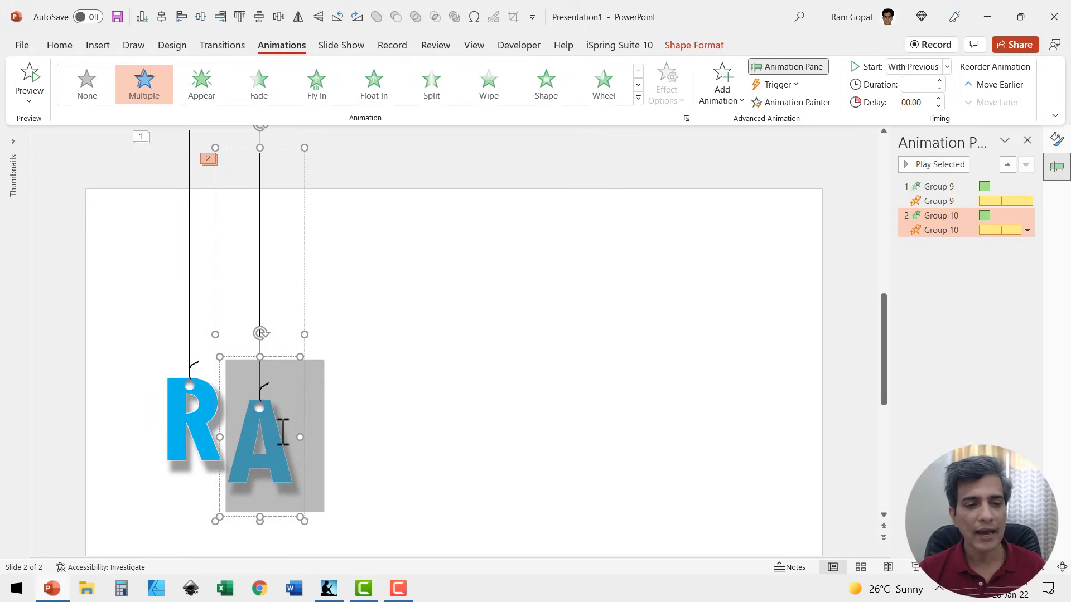
{"action": "left_click", "coordinate": [60, 44]}
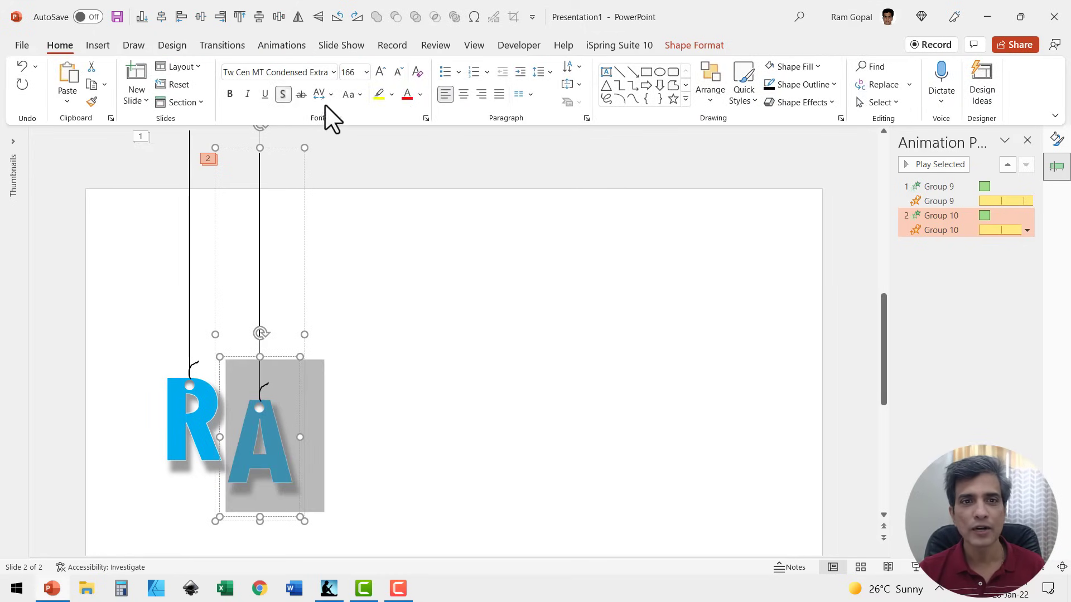
{"action": "left_click", "coordinate": [422, 94]}
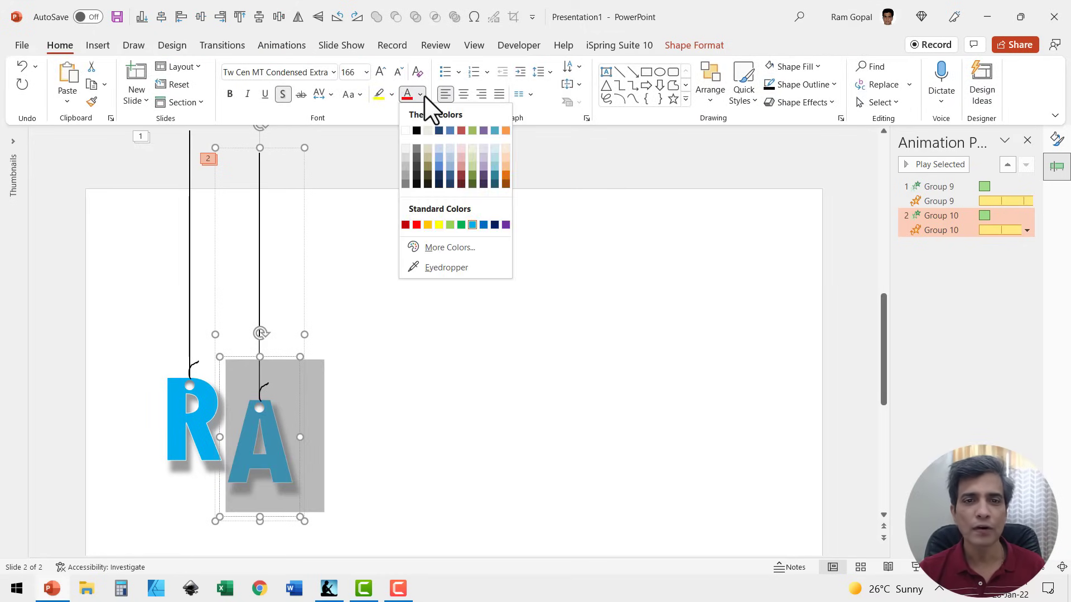
{"action": "left_click", "coordinate": [505, 173]}
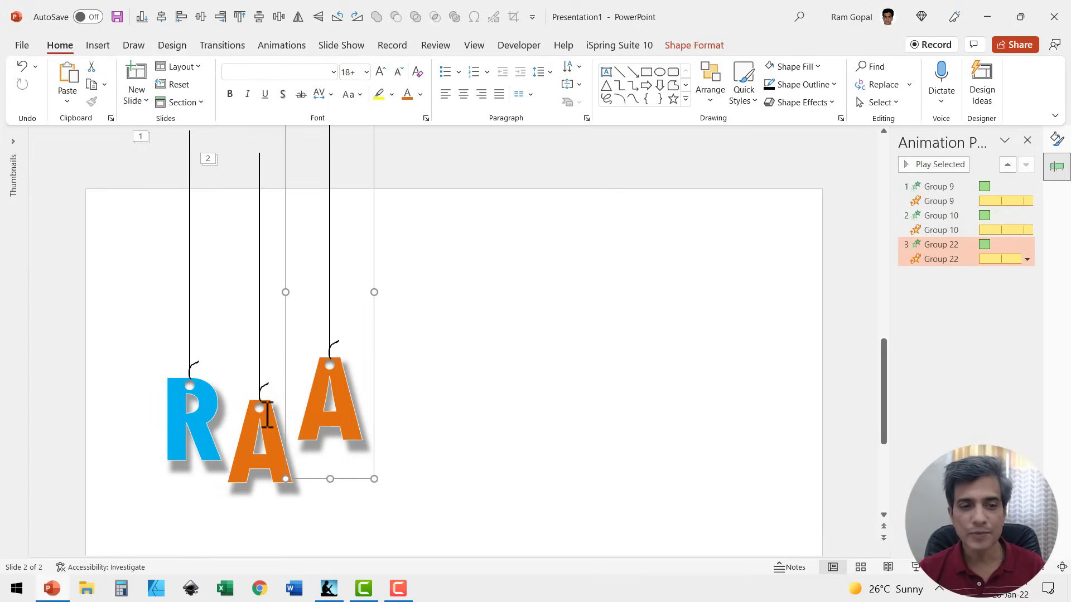
{"action": "mouse_move", "coordinate": [319, 395]}
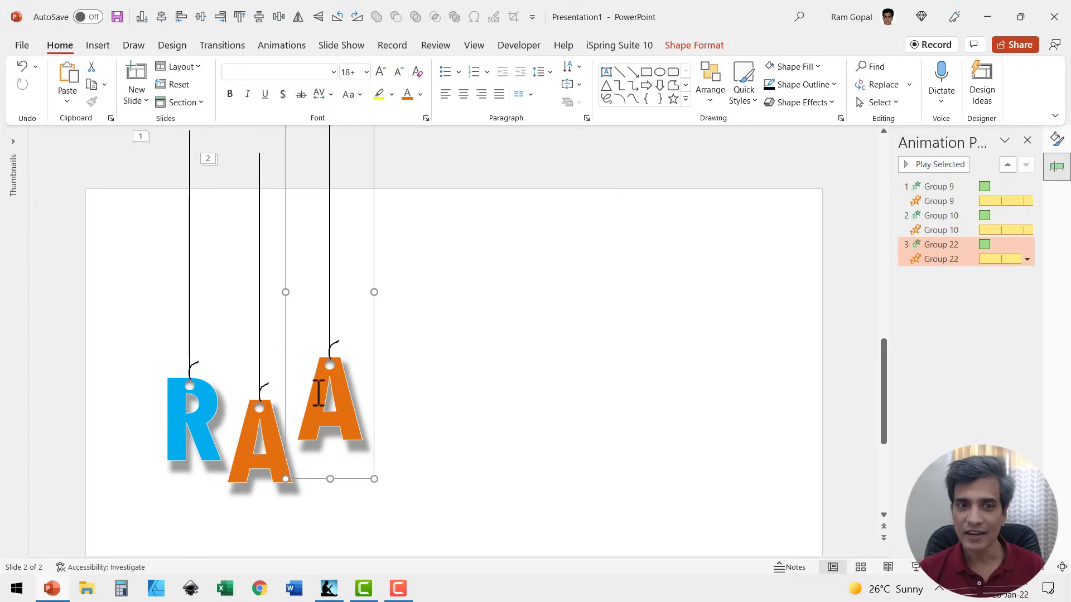
{"action": "left_click", "coordinate": [329, 396]}
{"action": "type", "text": "M"}
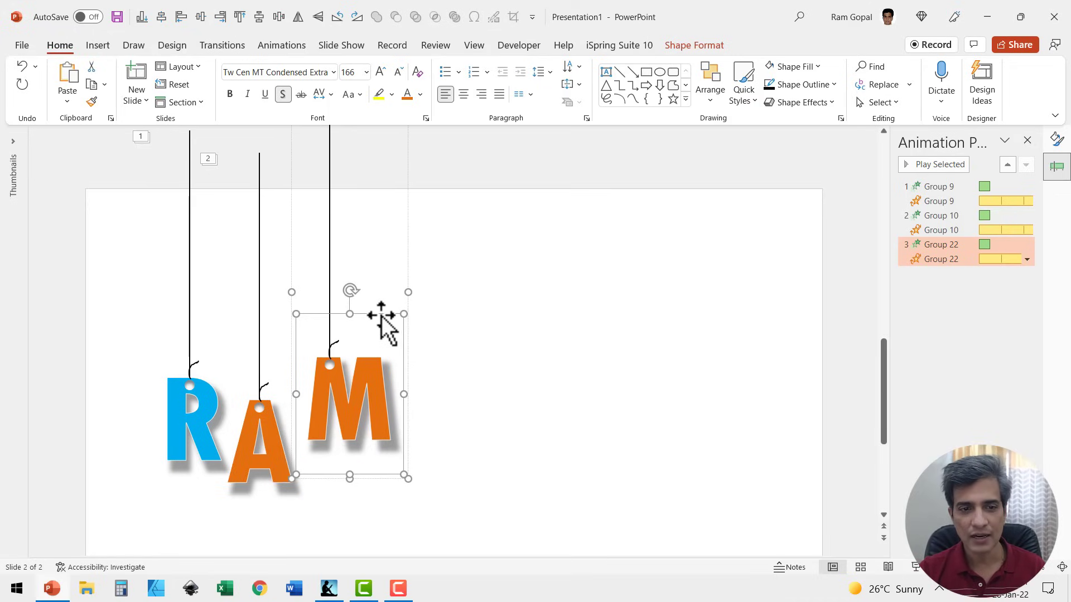
{"action": "mouse_move", "coordinate": [421, 106]}
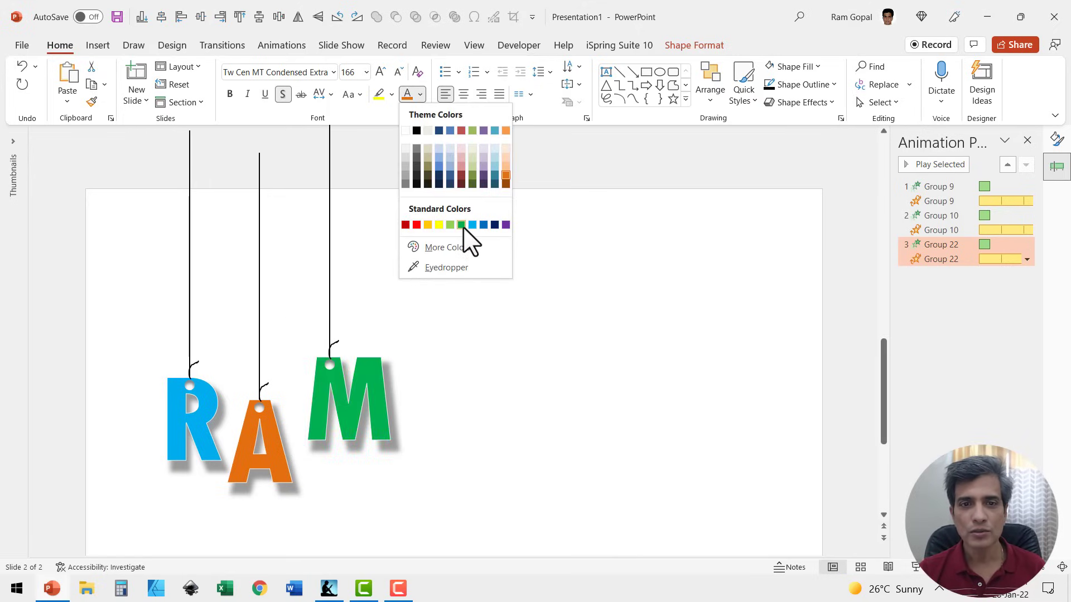
{"action": "left_click", "coordinate": [485, 408]}
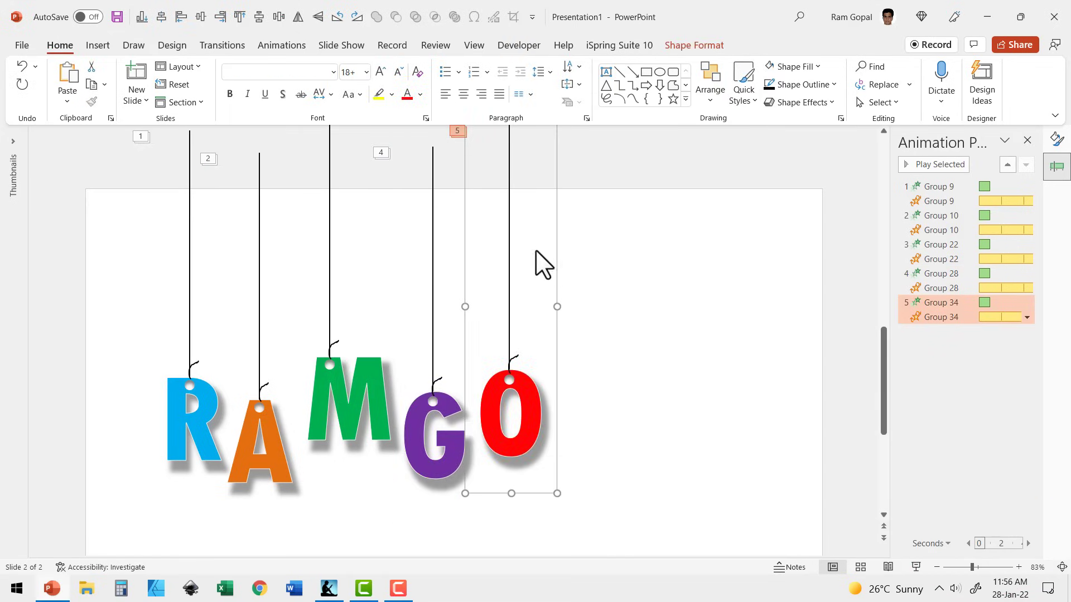
- Copy a letter group and retype it for P, A and L, completing RAMGOPAL
{"action": "left_click", "coordinate": [421, 94]}
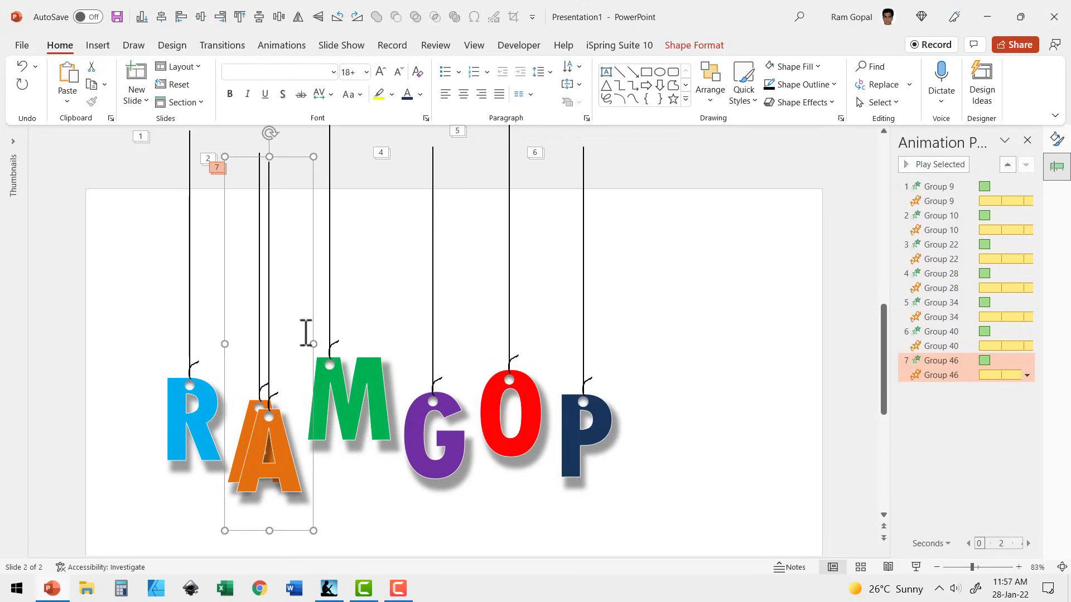
{"action": "left_click", "coordinate": [421, 93]}
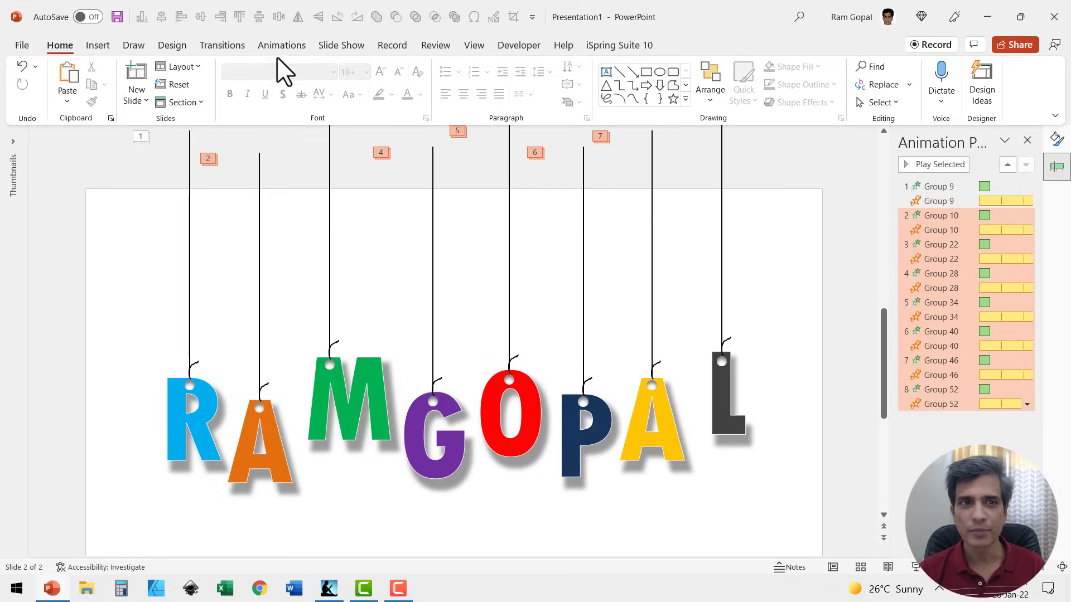
{"action": "left_click", "coordinate": [281, 44]}
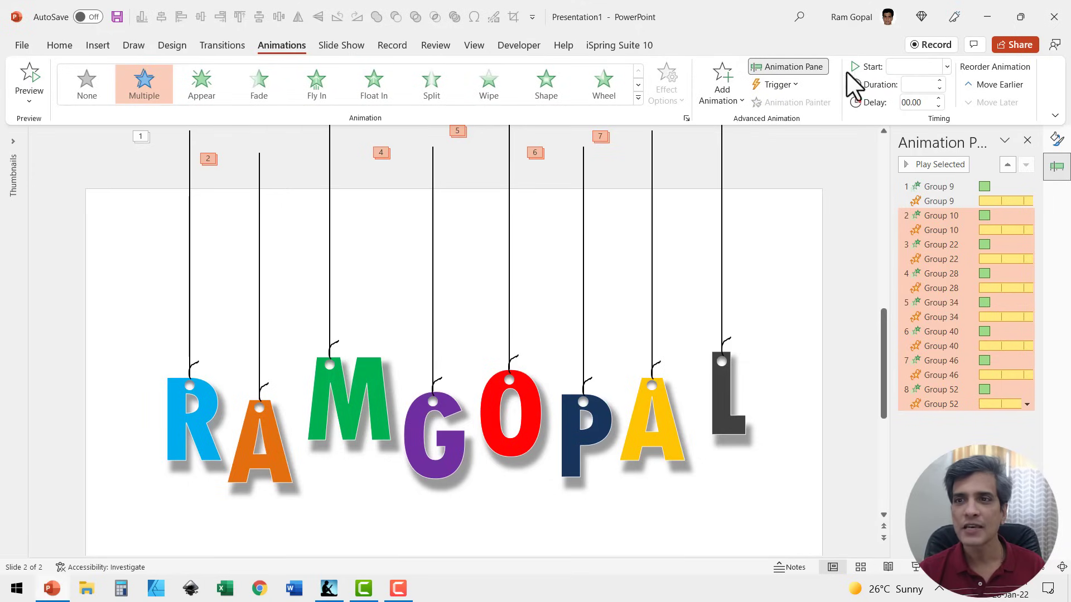
- Start the letters' entrances With Previous at 01.00 duration, delaying alternate letters
{"action": "left_click", "coordinate": [918, 67]}
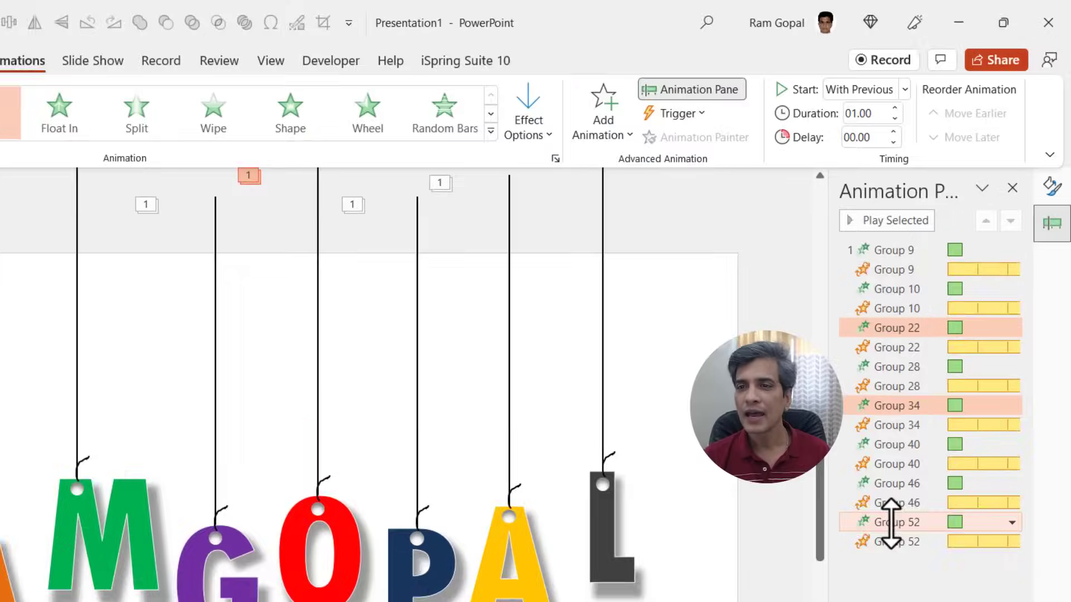
{"action": "left_click", "coordinate": [894, 133]}
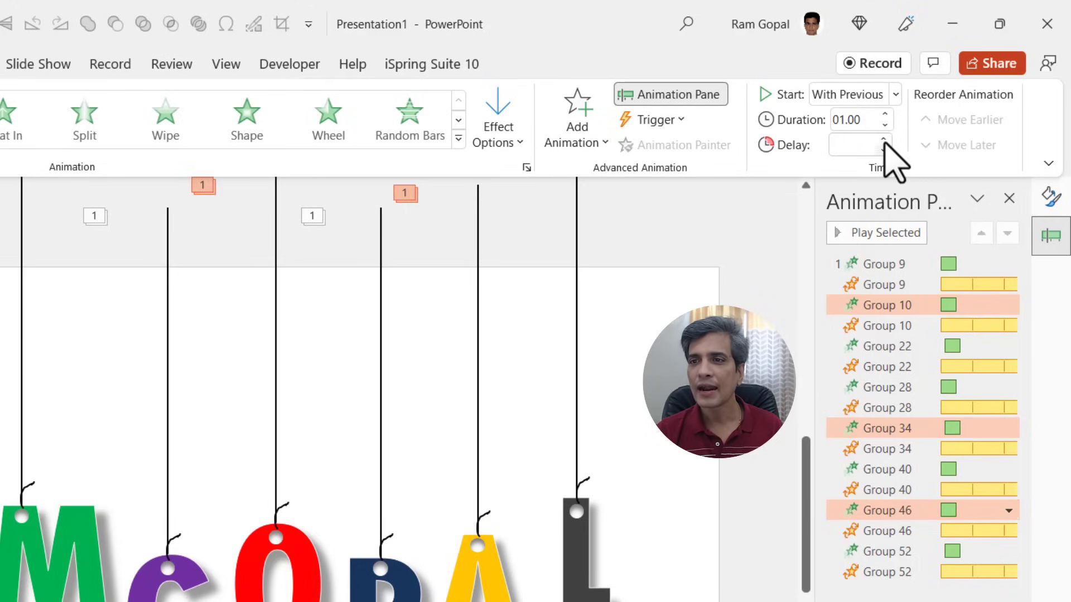
{"action": "left_click", "coordinate": [885, 142]}
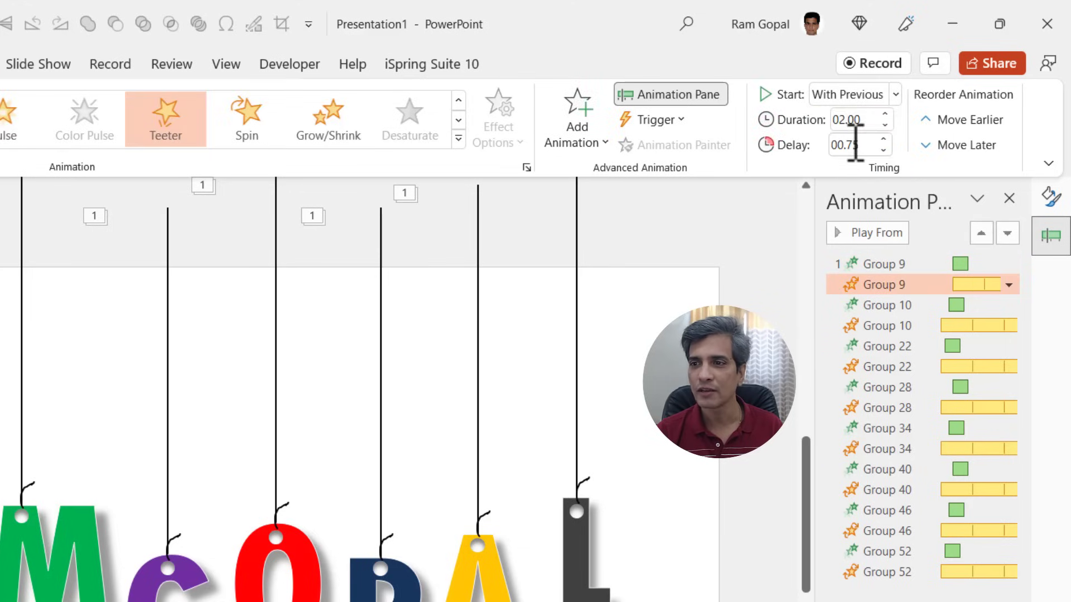
{"action": "mouse_move", "coordinate": [968, 264]}
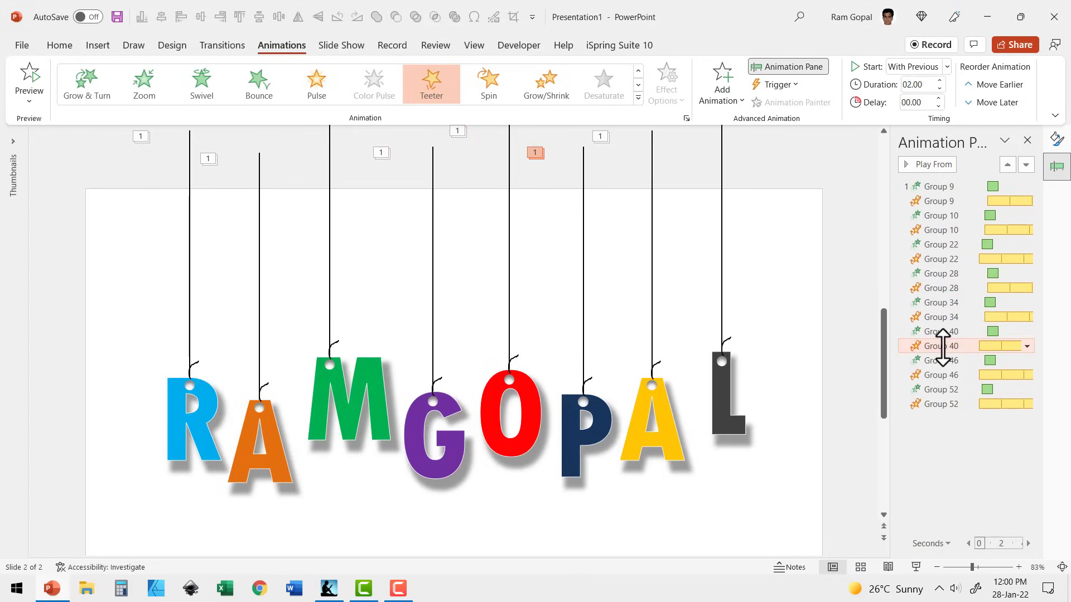
- Set the second A's Teeter to start With Previous after a 00.75 delay
{"action": "left_click", "coordinate": [945, 67]}
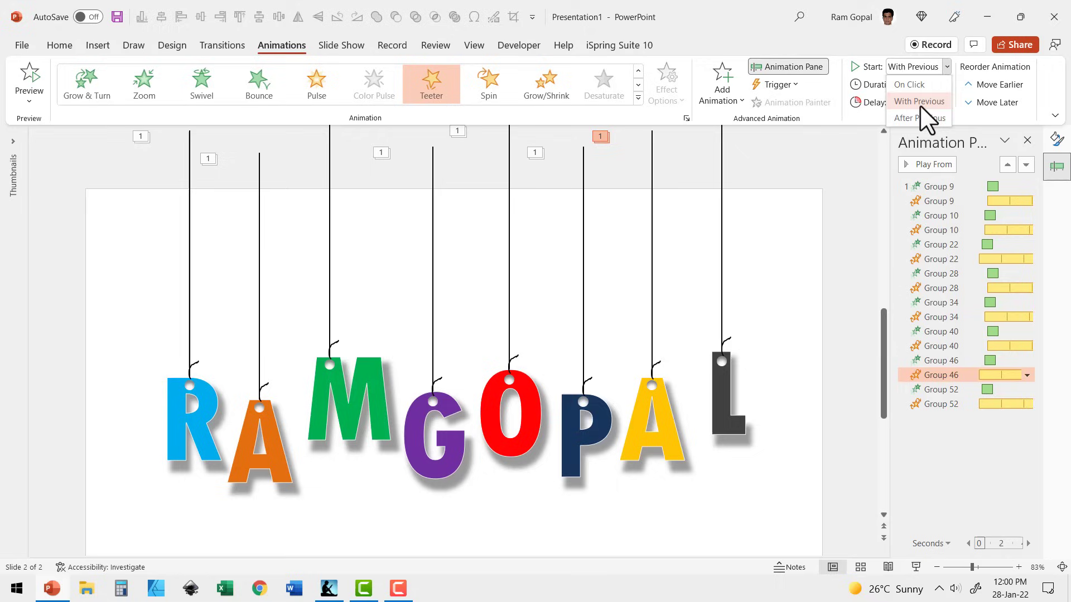
{"action": "left_click", "coordinate": [920, 101]}
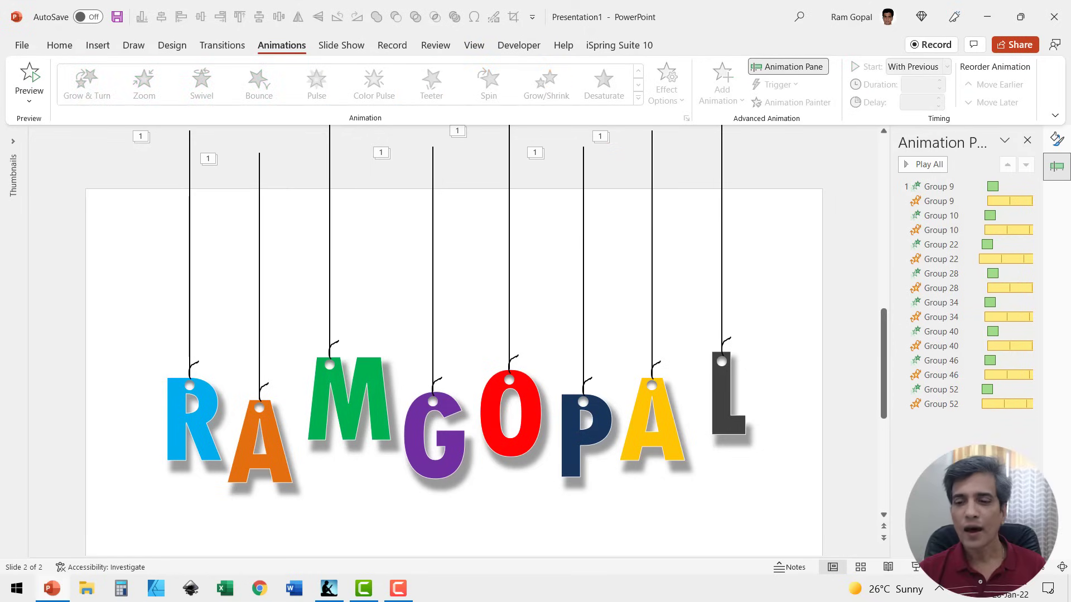